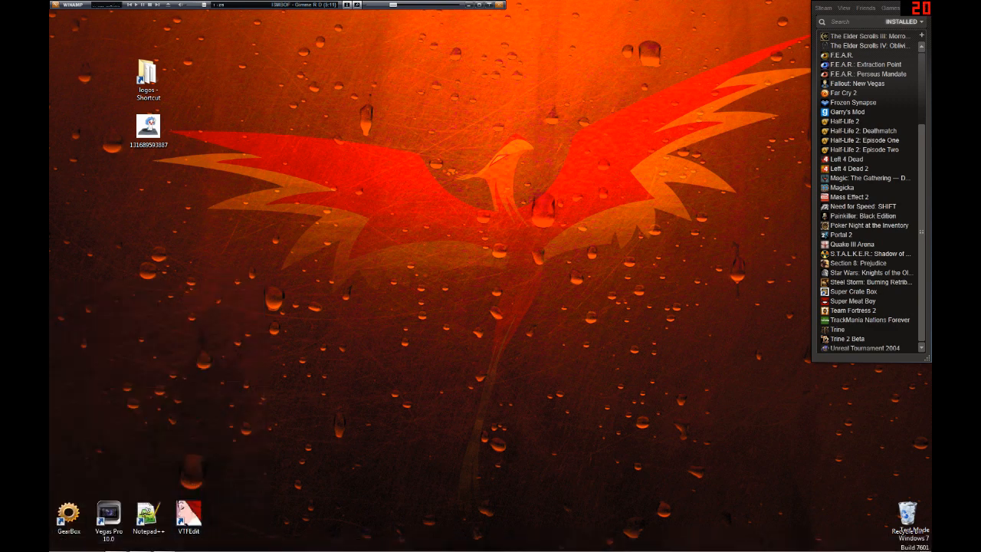
# Open 131689593887.gif from the desktop in Photoshop CS5 as six frame layers.
pyautogui.click(62, 543)
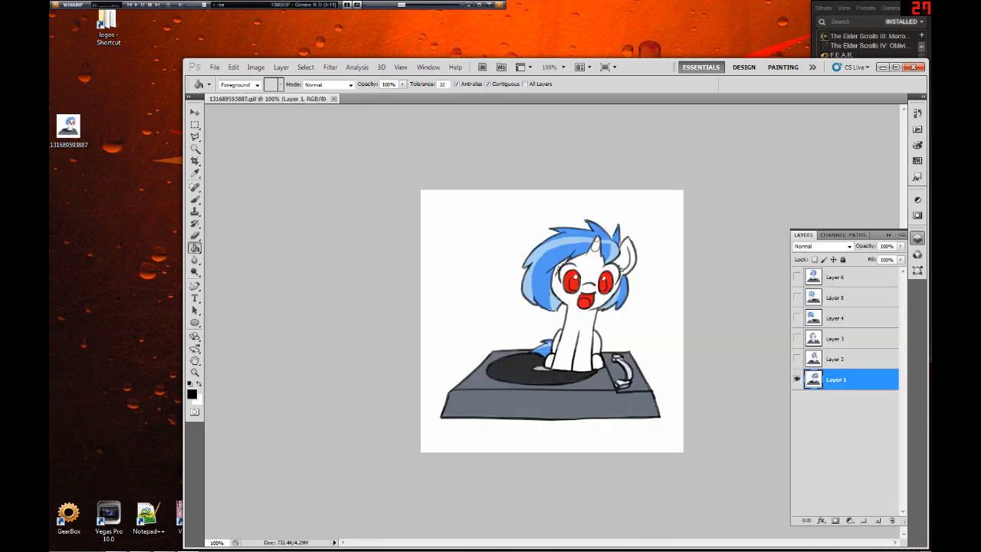
# Save the first three frames as PNG files named 1, 2 and 3.
pyautogui.click(797, 359)
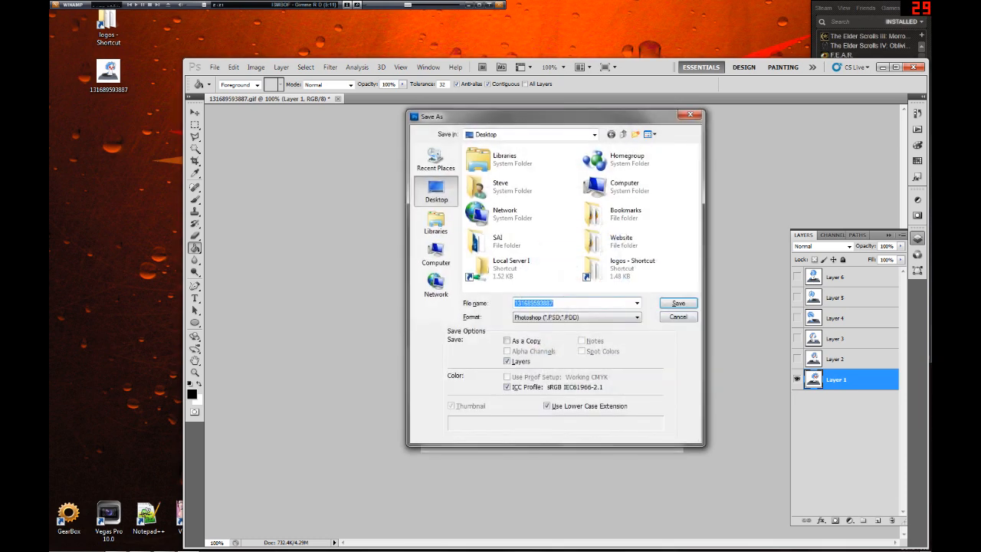
pyautogui.click(575, 316)
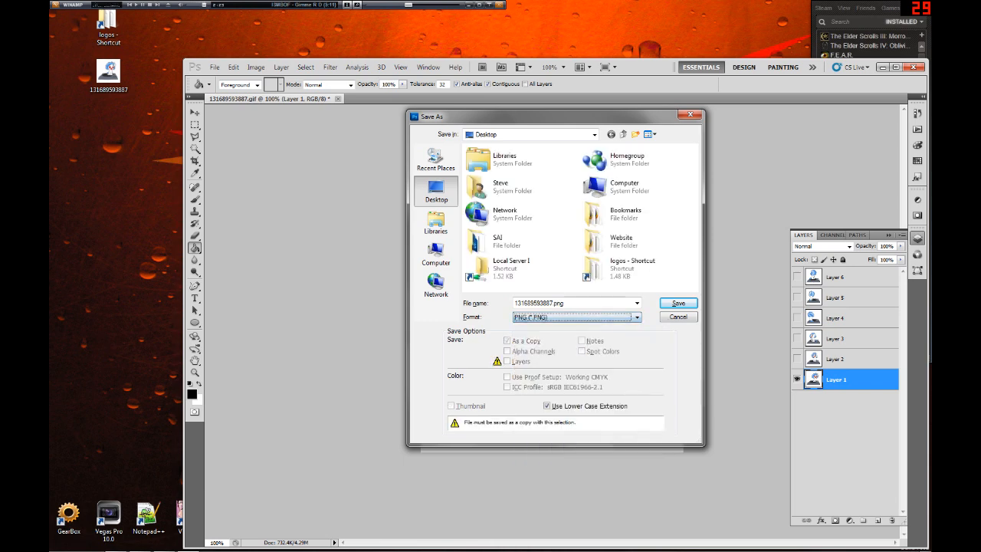
pyautogui.click(677, 303)
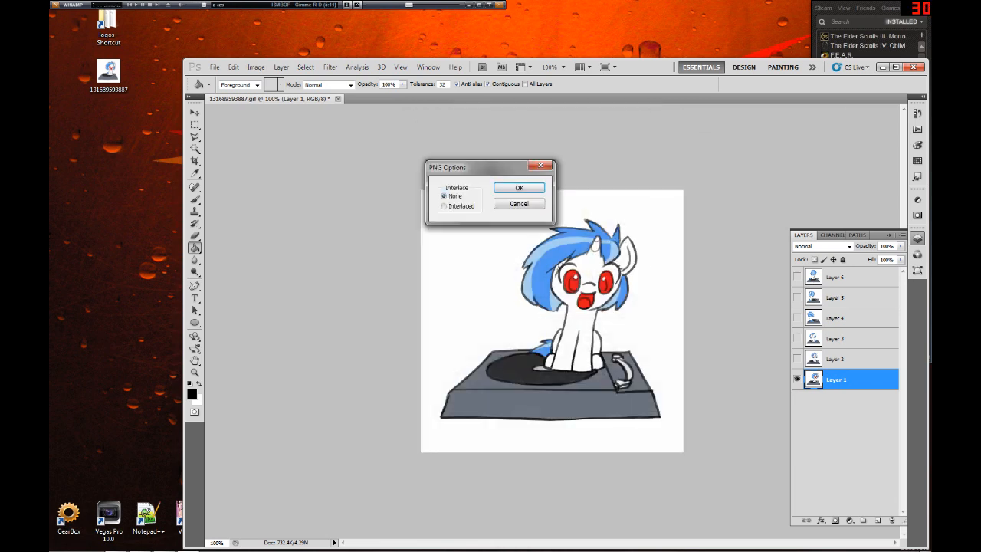
pyautogui.click(519, 188)
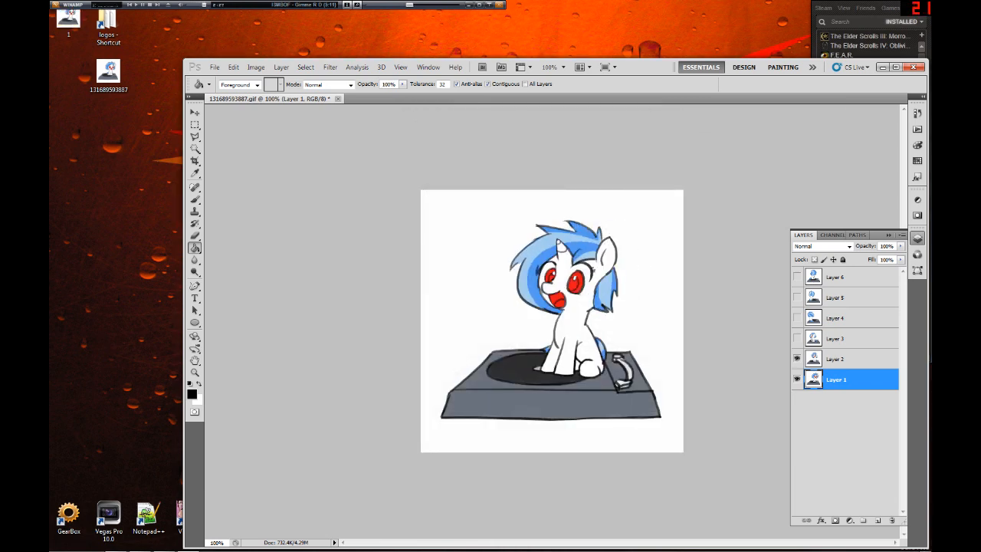
pyautogui.click(575, 317)
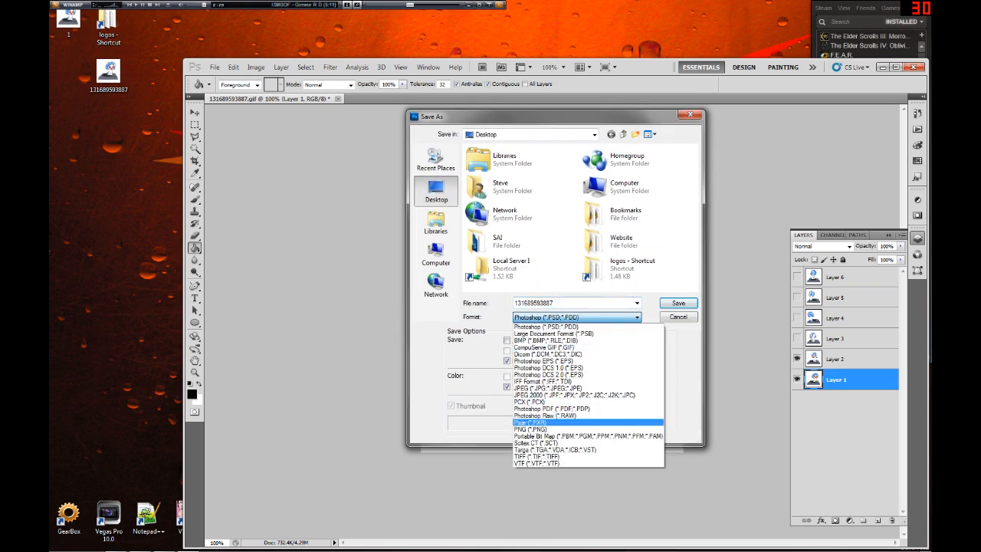
pyautogui.click(678, 317)
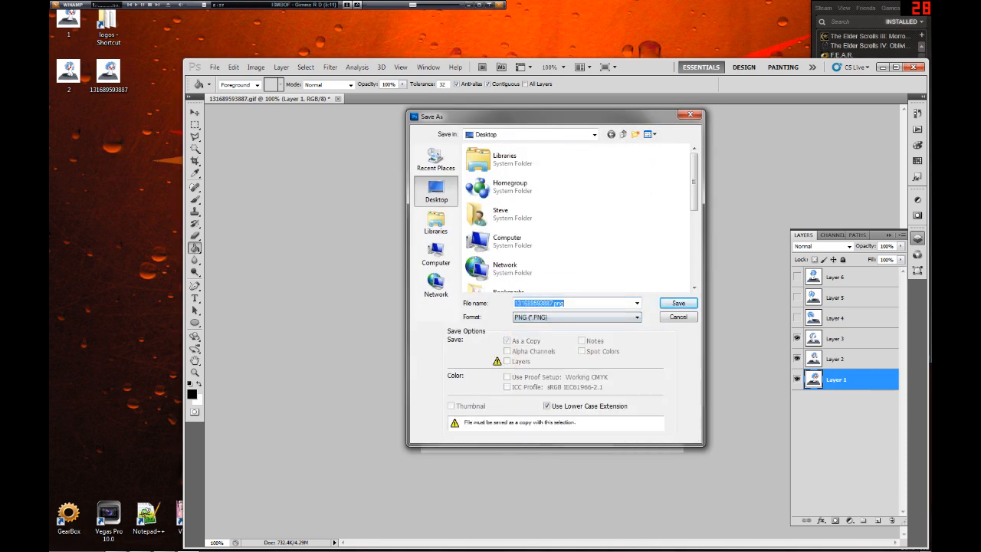
pyautogui.click(678, 302)
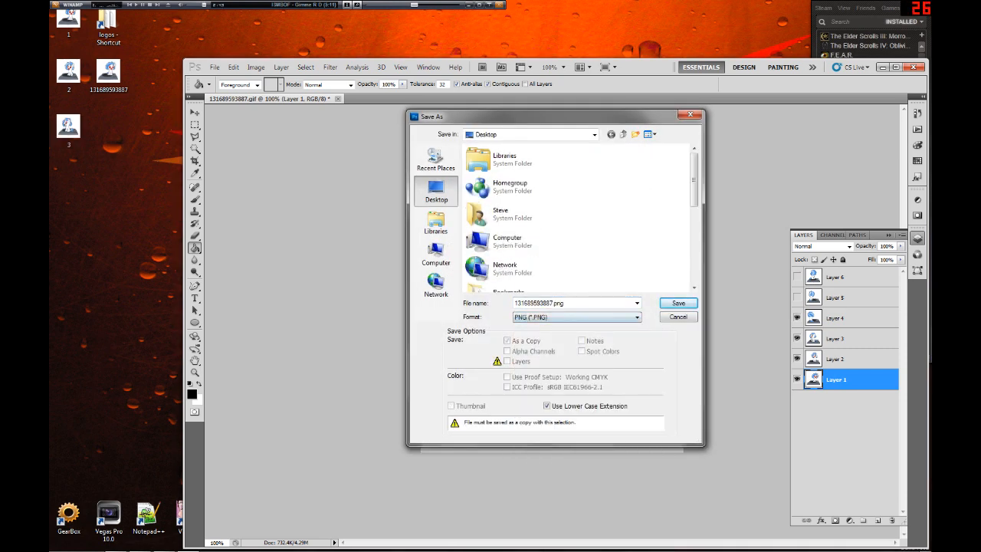
# Save the fourth, fifth and sixth frames as PNG files named 4, 5 and 6.
pyautogui.click(677, 303)
pyautogui.write('5')
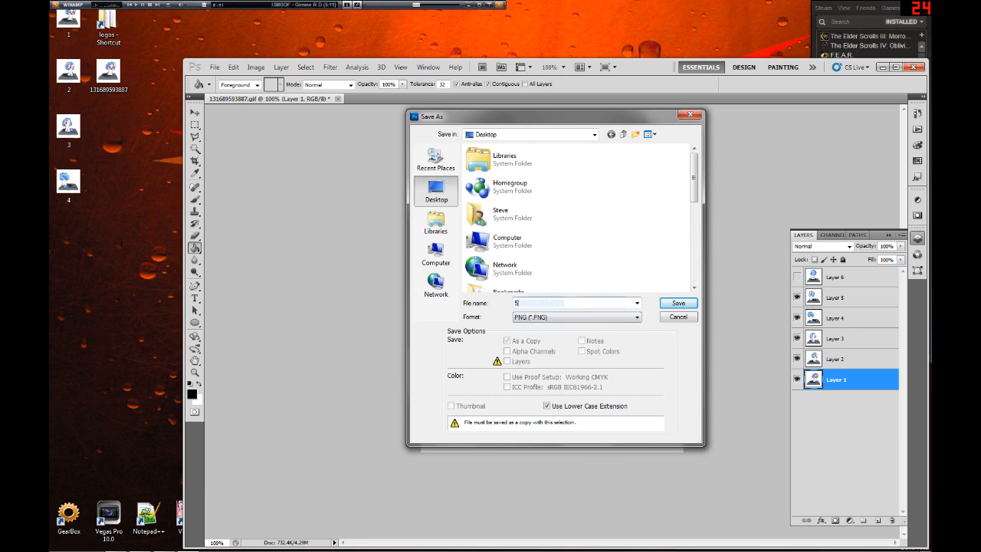
pyautogui.click(677, 303)
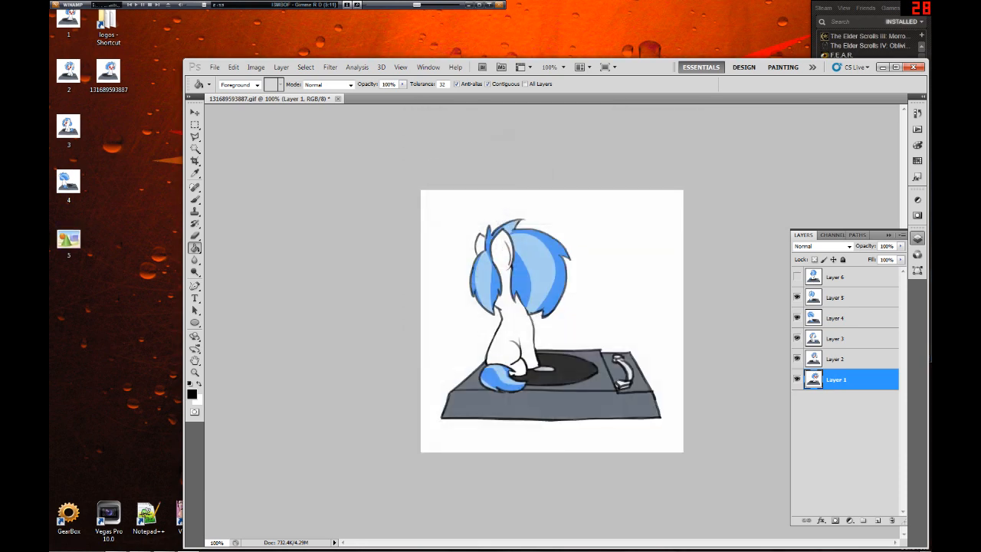
pyautogui.click(576, 316)
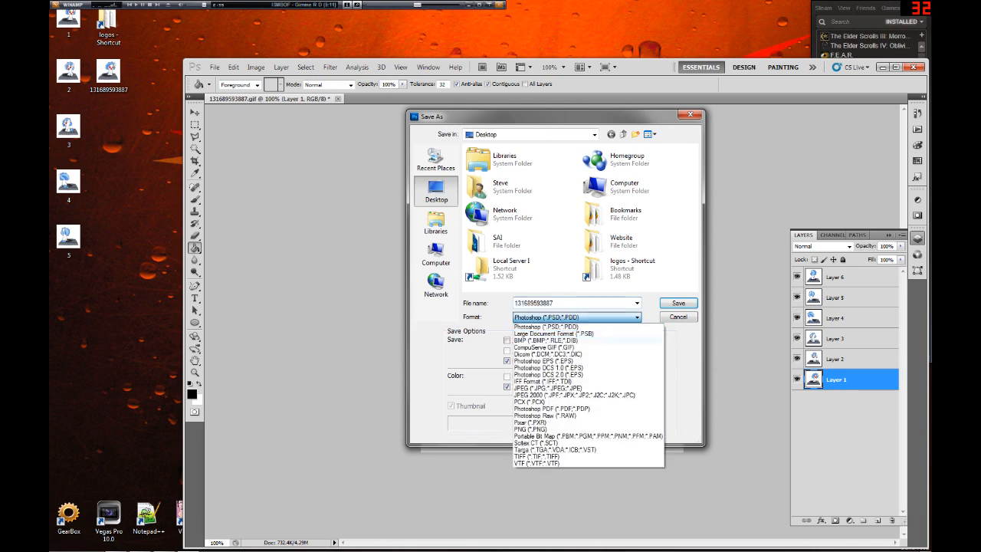
pyautogui.click(537, 429)
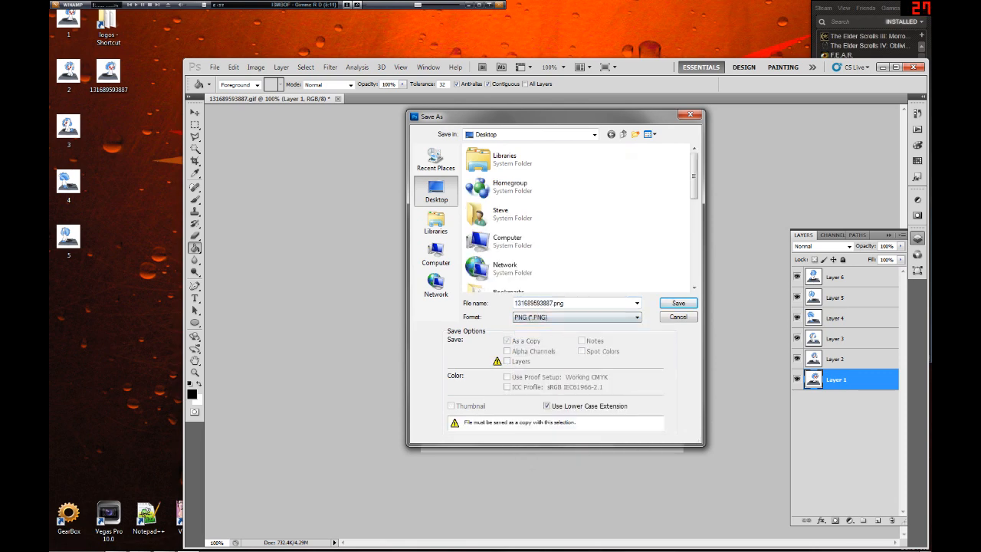
pyautogui.click(677, 303)
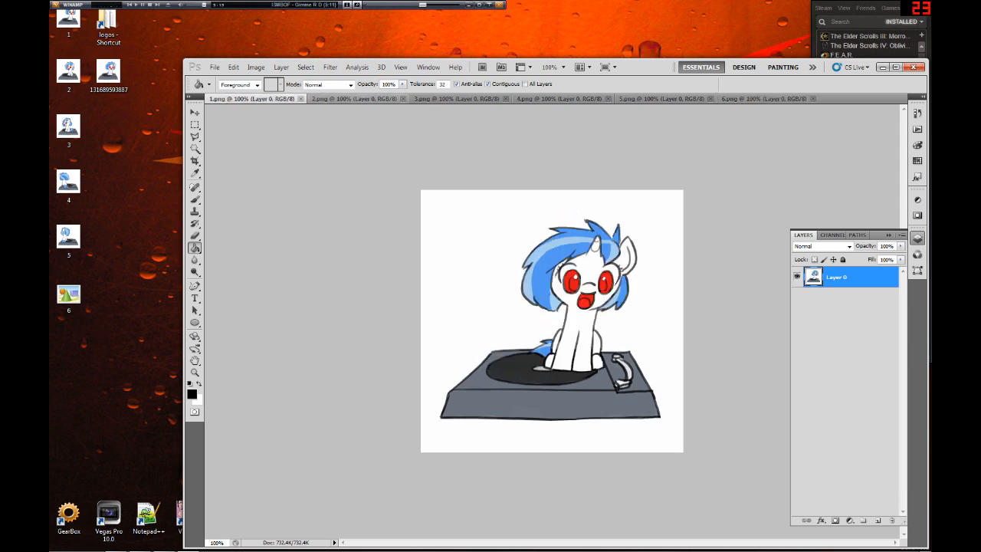
# Look through the open PNG frame documents, from frame 6 back to frame 1.
pyautogui.click(545, 98)
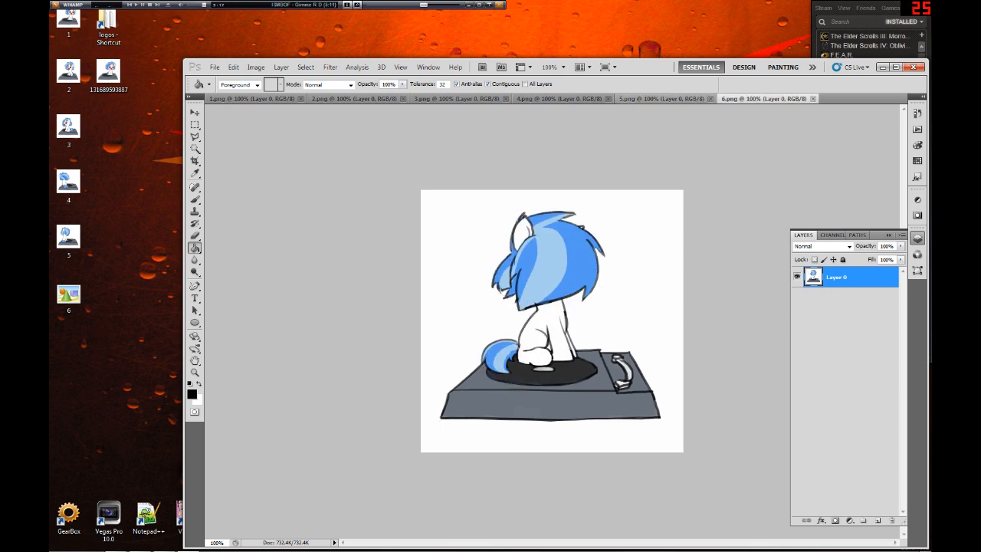
pyautogui.click(246, 98)
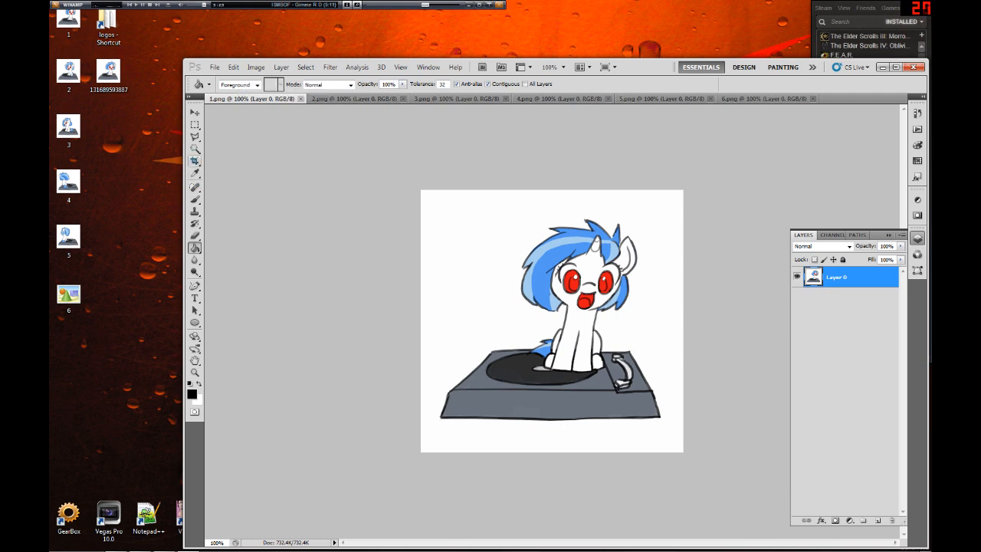
pyautogui.moveTo(195, 149)
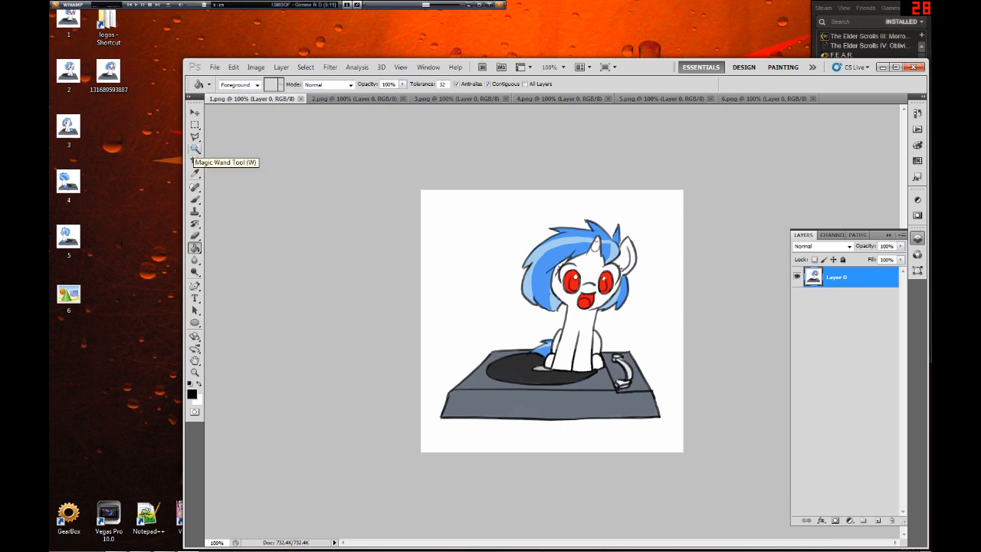
# Delete the white background with the Magic Wand on the first three frames.
pyautogui.click(195, 150)
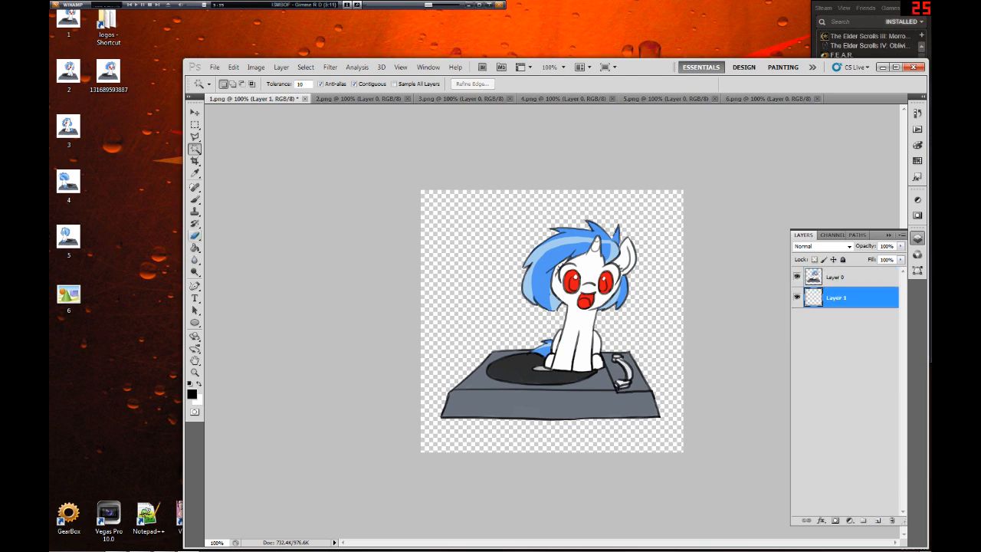
pyautogui.click(194, 248)
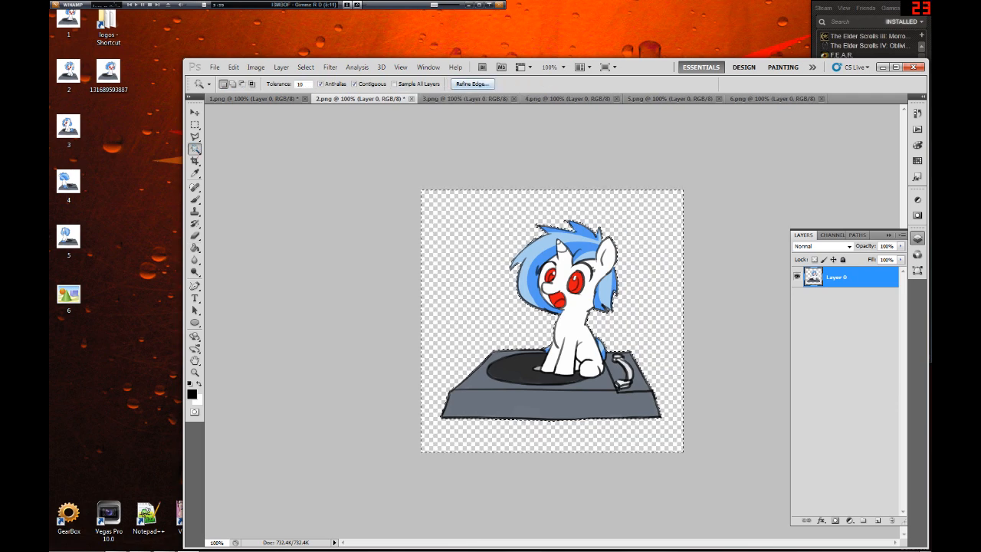
pyautogui.click(456, 98)
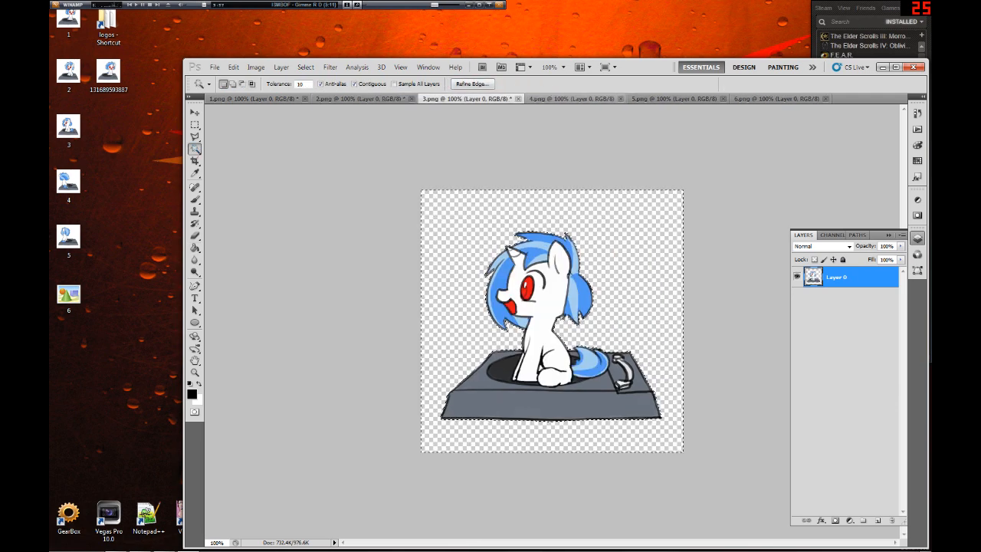
pyautogui.click(572, 98)
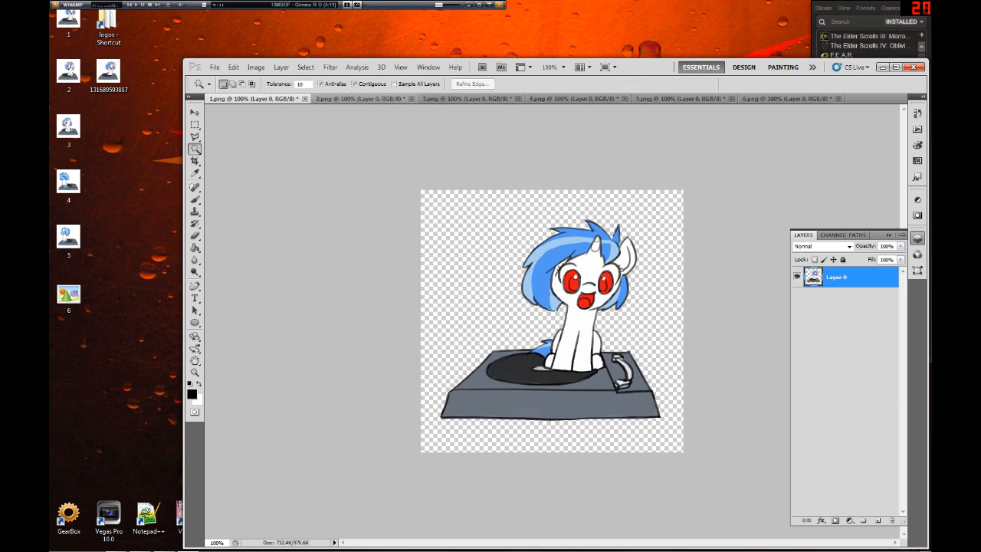
# Save the transparent frames over their PNG files and exit Photoshop.
pyautogui.click(667, 98)
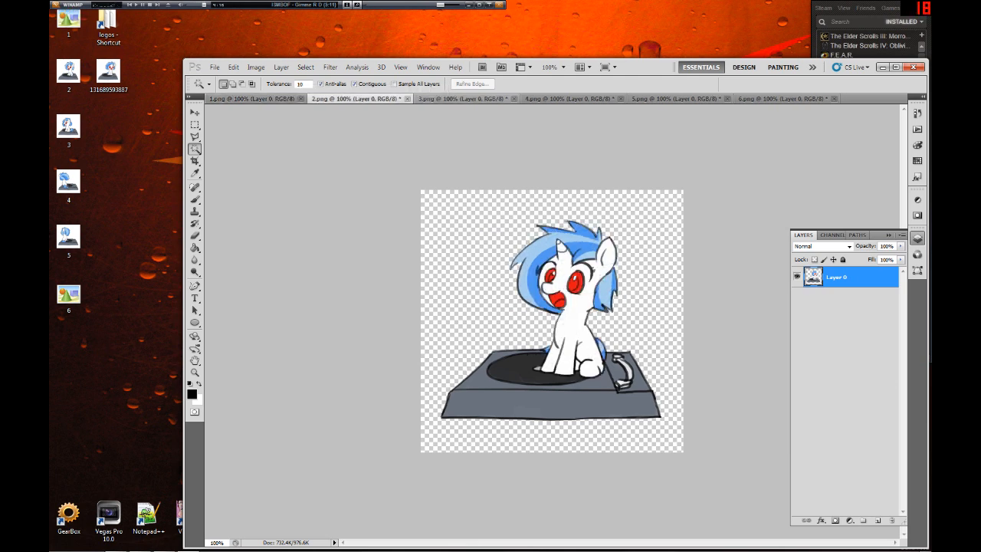
pyautogui.click(456, 98)
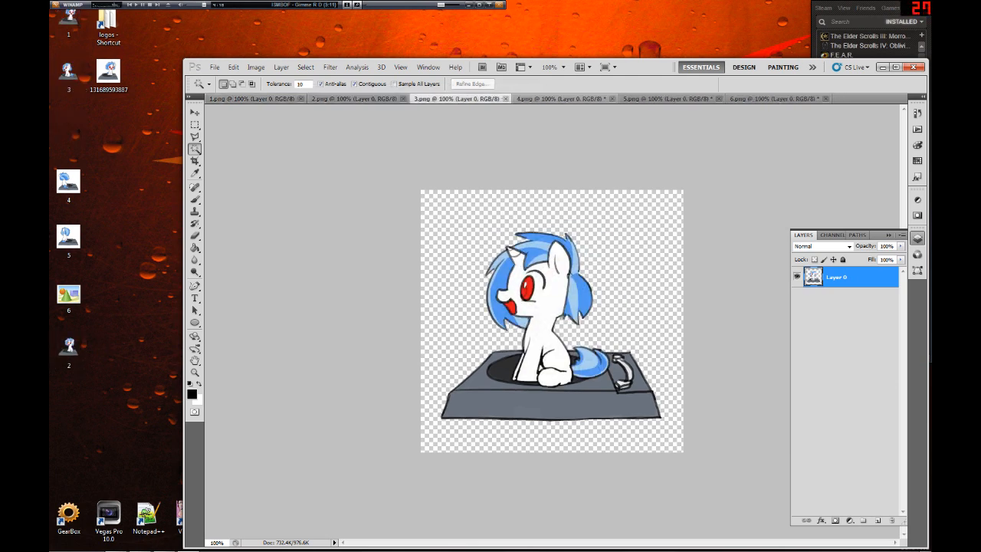
pyautogui.click(765, 98)
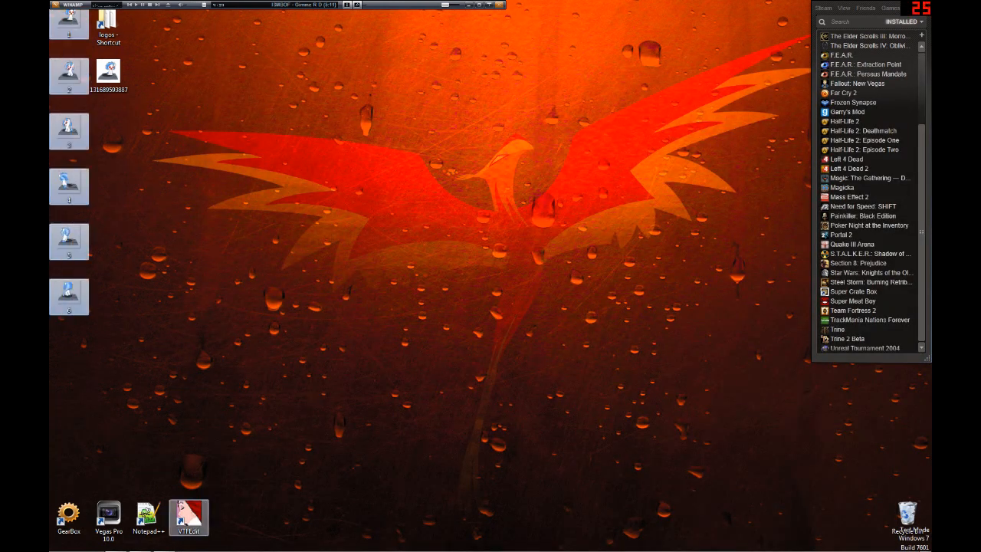
# Launch VTFEdit and import PNGs 1–6 as an Animated Texture.
pyautogui.doubleClick(189, 513)
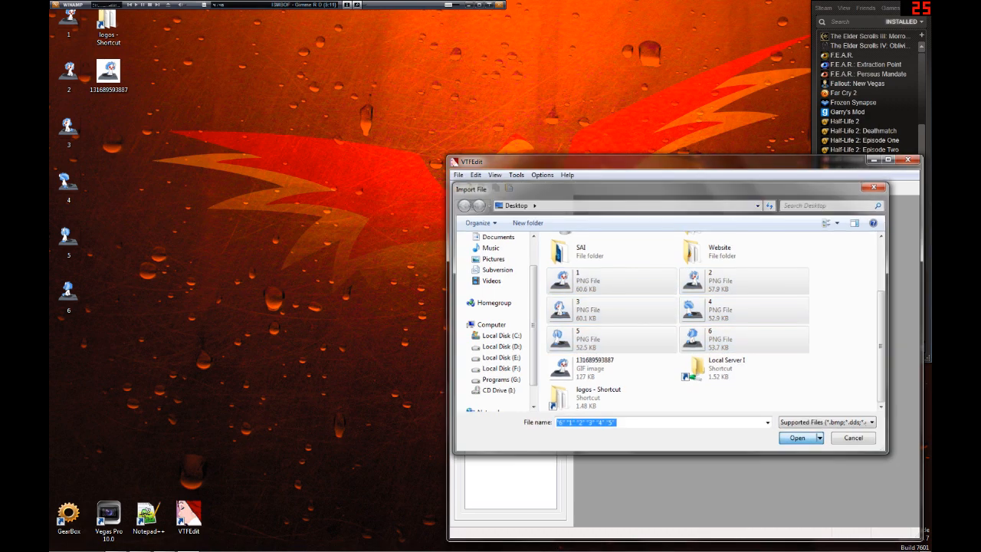
pyautogui.click(797, 437)
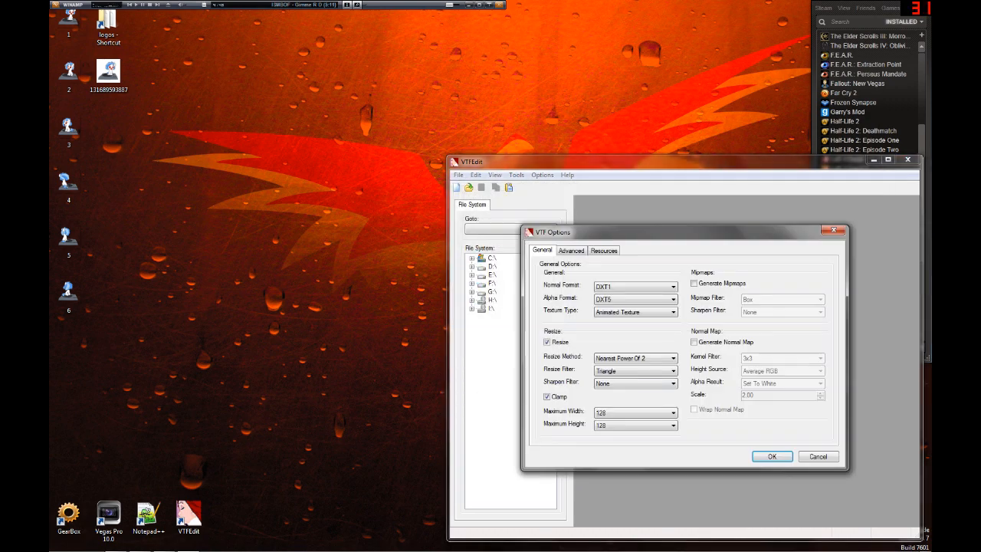
pyautogui.click(547, 397)
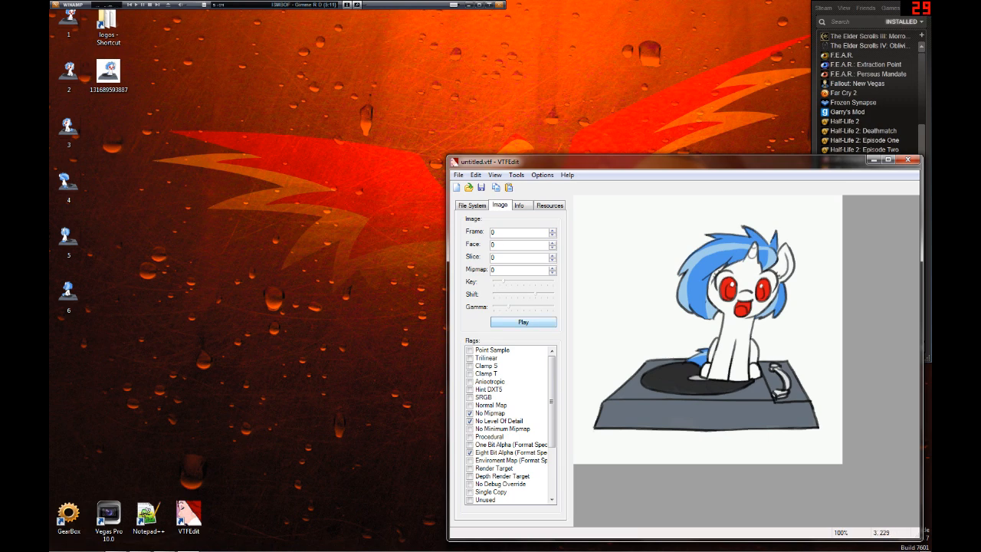
# Play and stop the preview, then check Info: 512×512, six frames, ~1,536 KB.
pyautogui.click(552, 230)
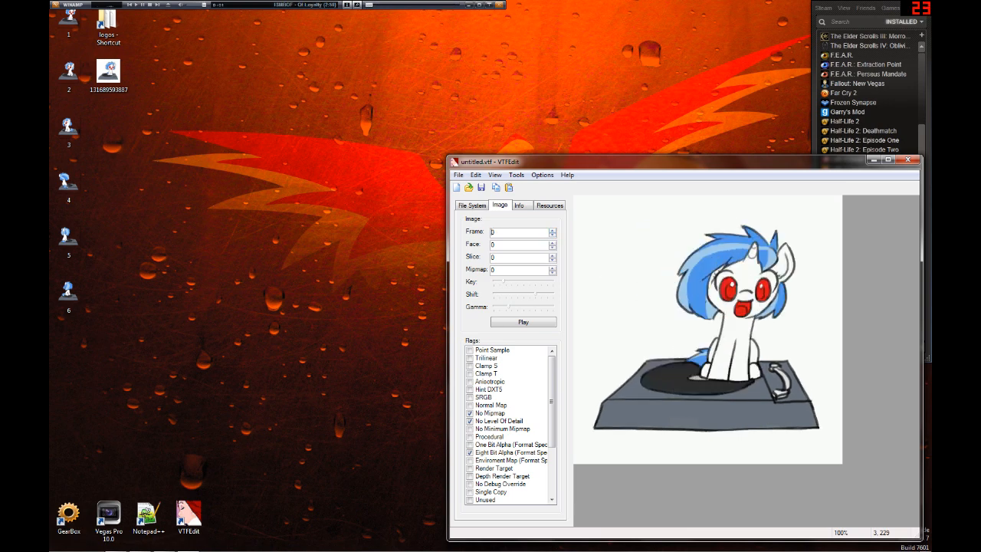
pyautogui.click(522, 321)
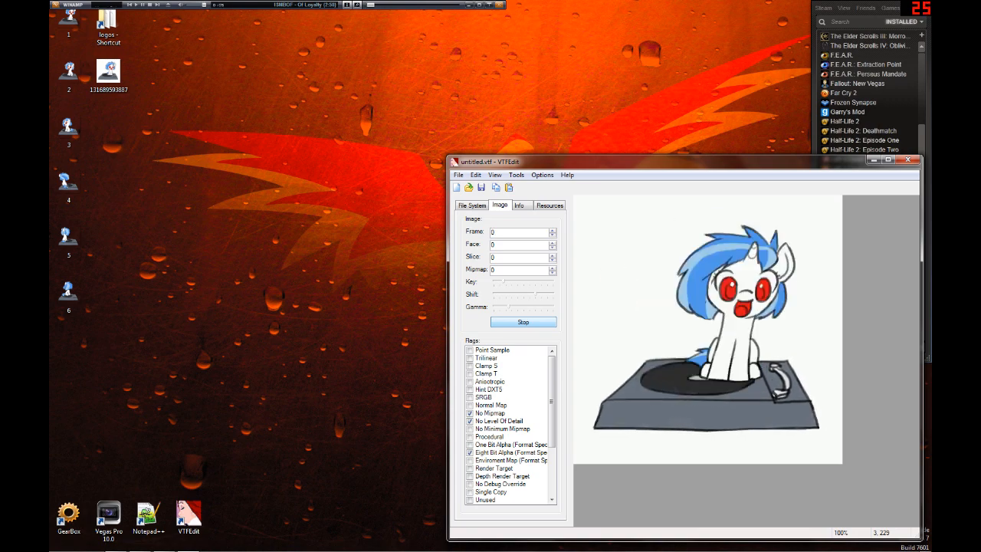
pyautogui.click(523, 322)
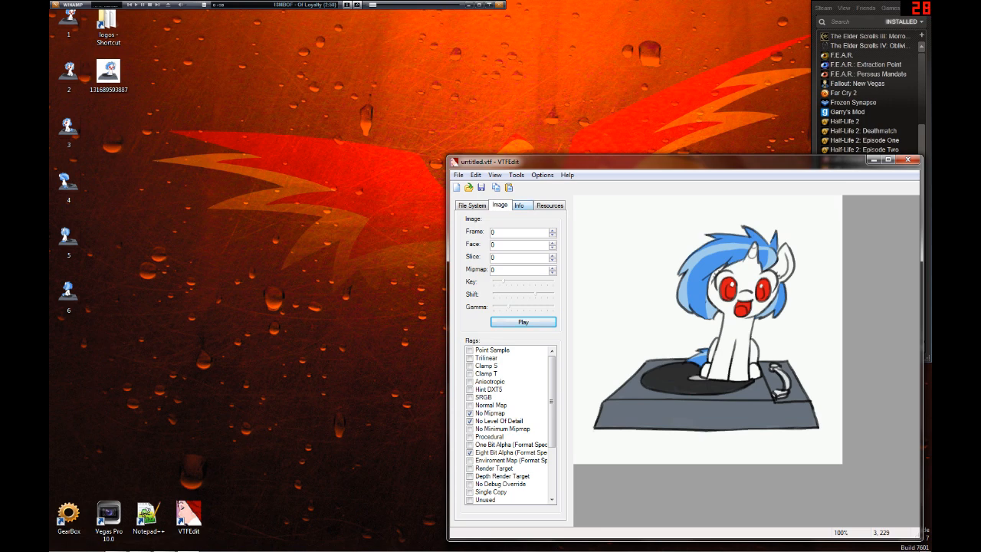
pyautogui.click(520, 204)
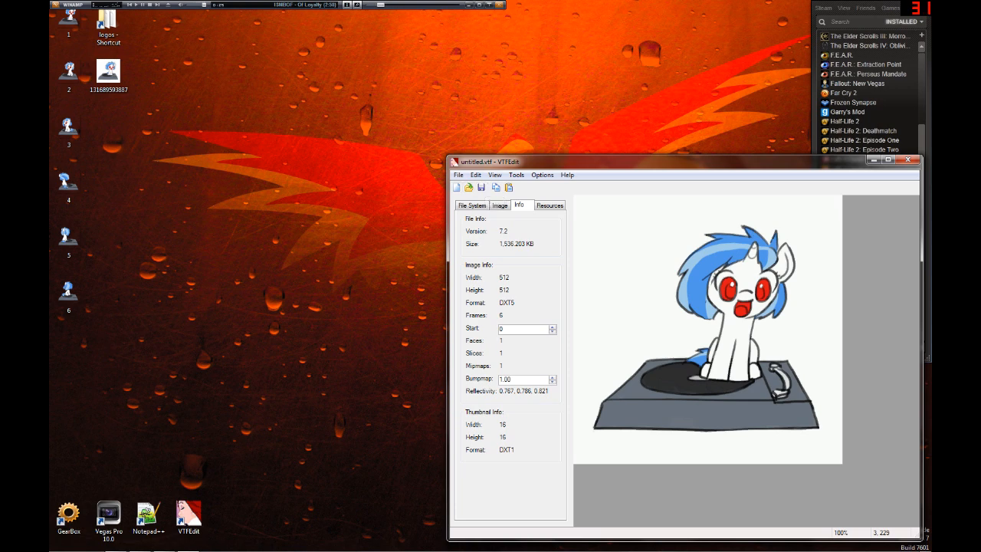
# Start a new document and re-import the PNG frames from the Desktop, starting with 1.png.
pyautogui.click(458, 175)
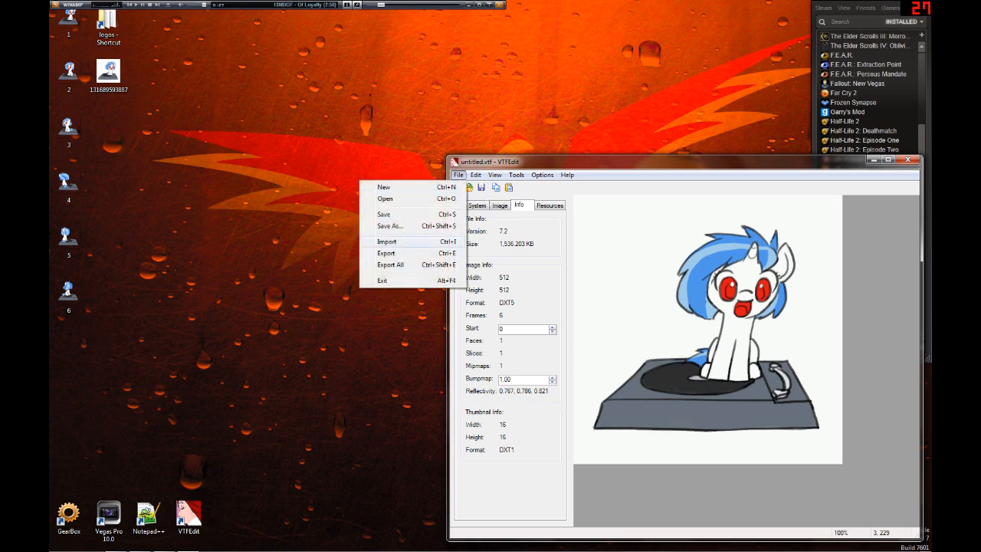
pyautogui.click(383, 187)
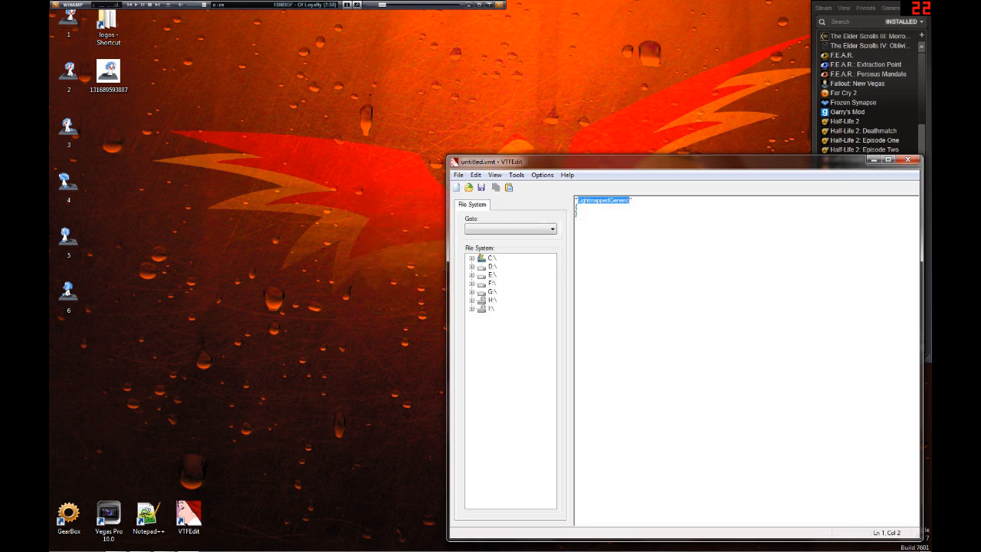
pyautogui.click(458, 175)
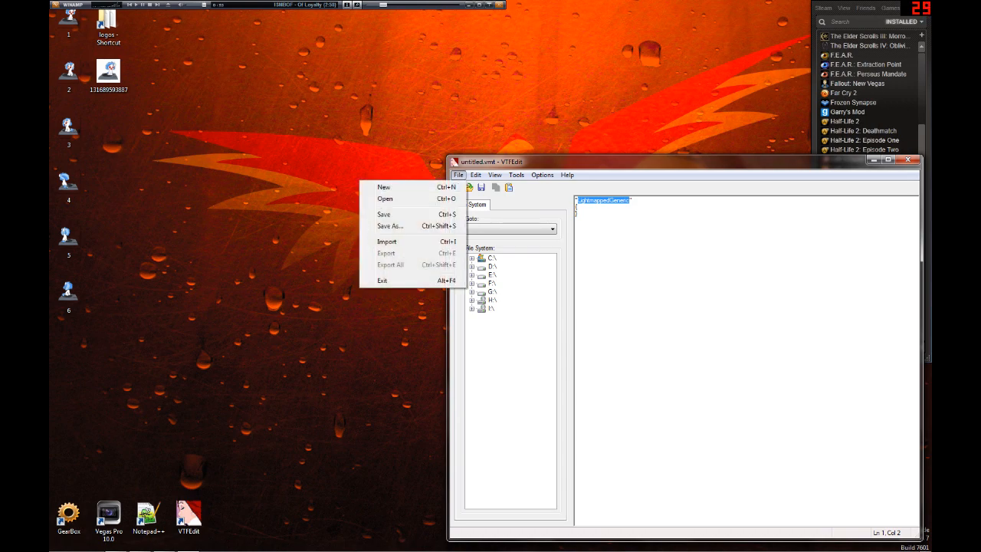
pyautogui.click(386, 241)
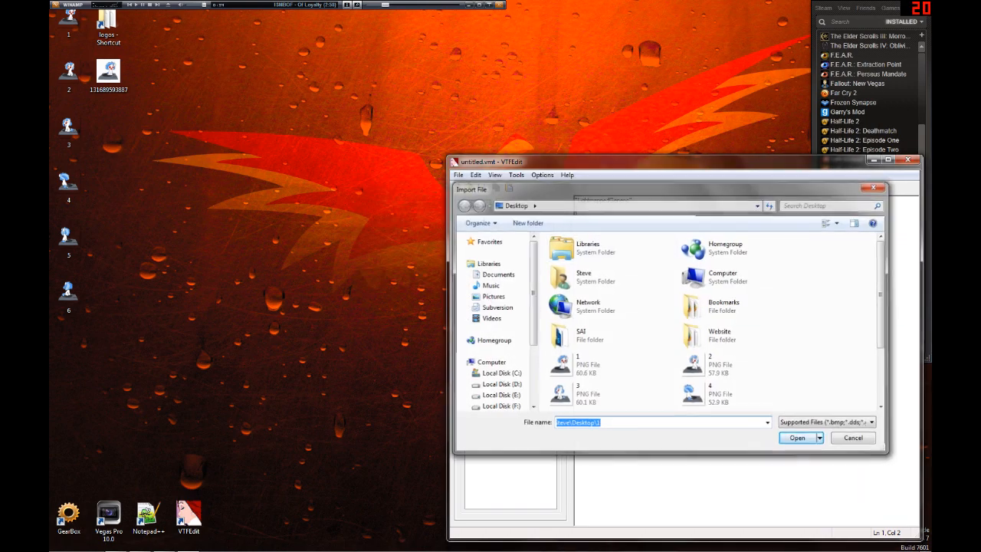
pyautogui.click(853, 437)
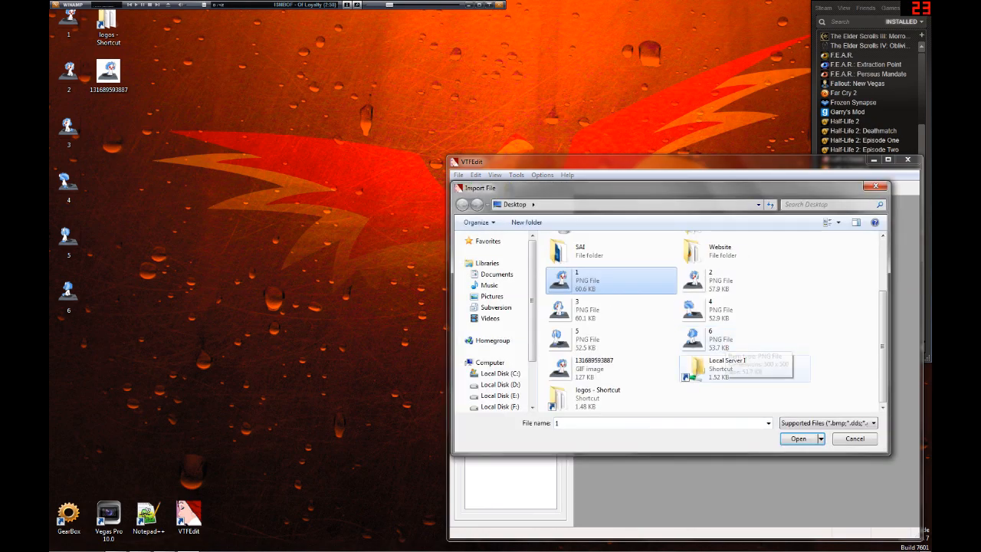
pyautogui.click(798, 438)
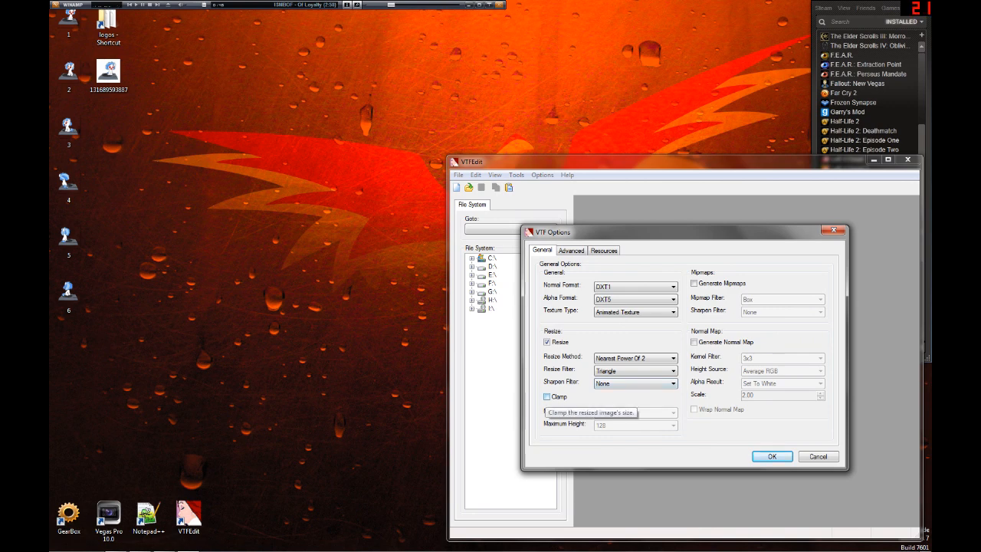
# Tick Clamp with maximum width and height 128, then build the animated texture.
pyautogui.click(547, 396)
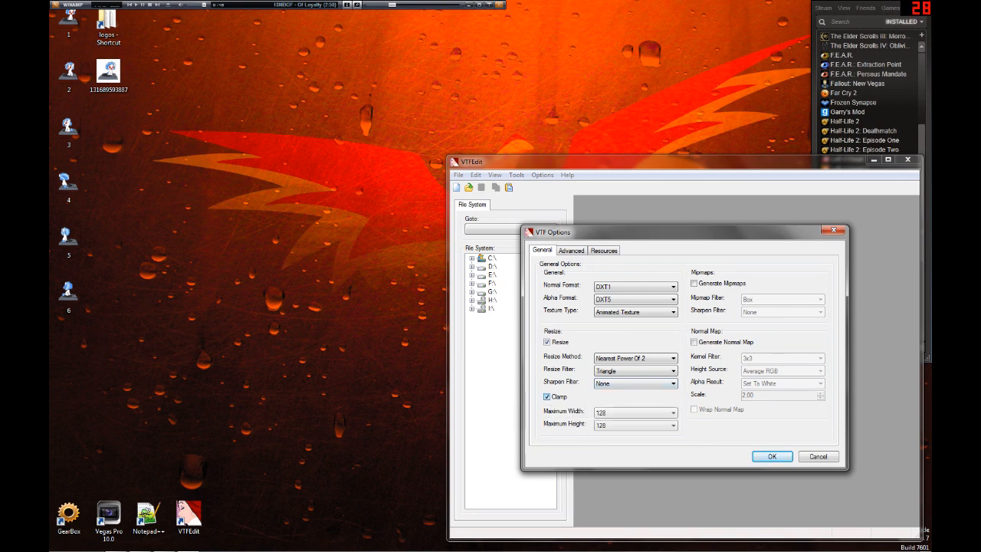
pyautogui.click(673, 413)
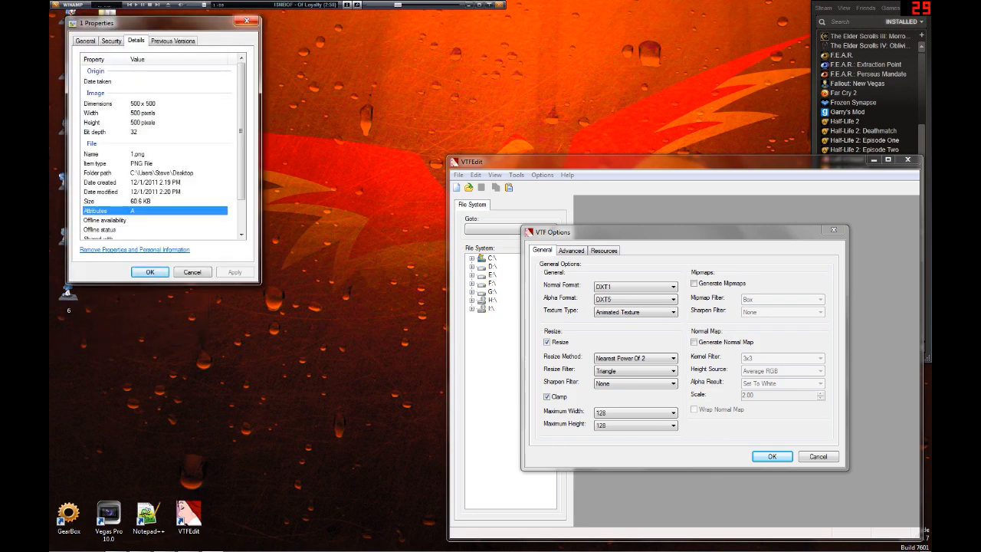
pyautogui.moveTo(96, 23); pyautogui.dragTo(342, 198)
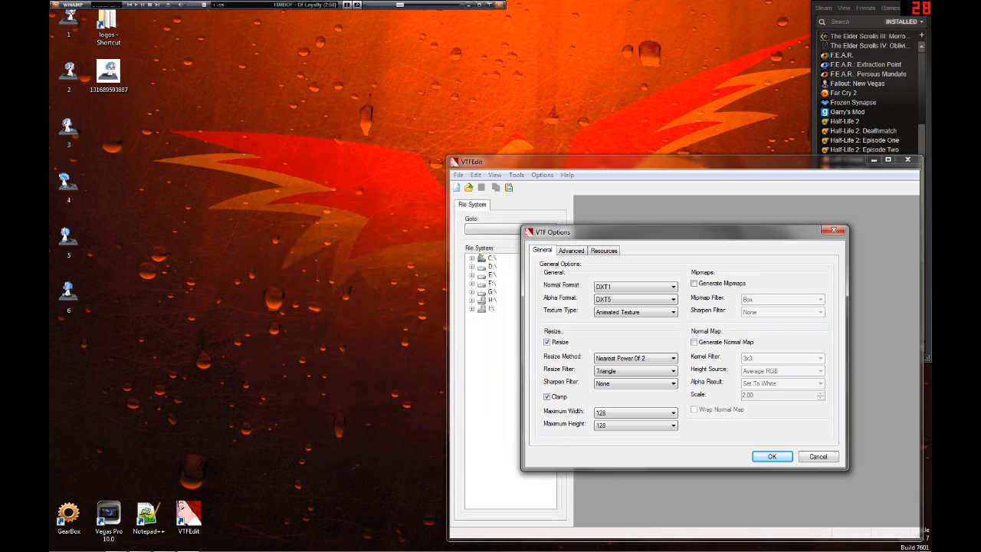
pyautogui.moveTo(634, 412)
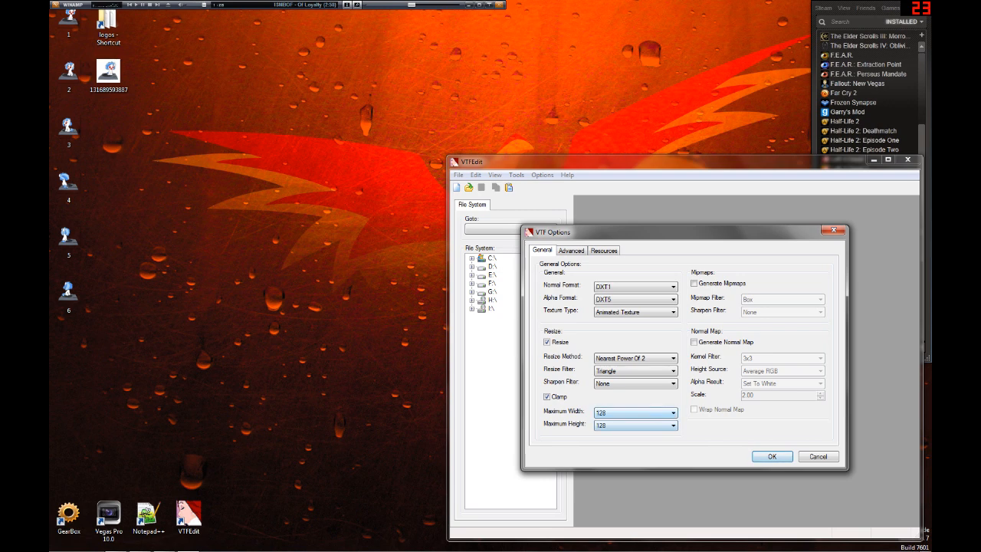
pyautogui.moveTo(636, 425)
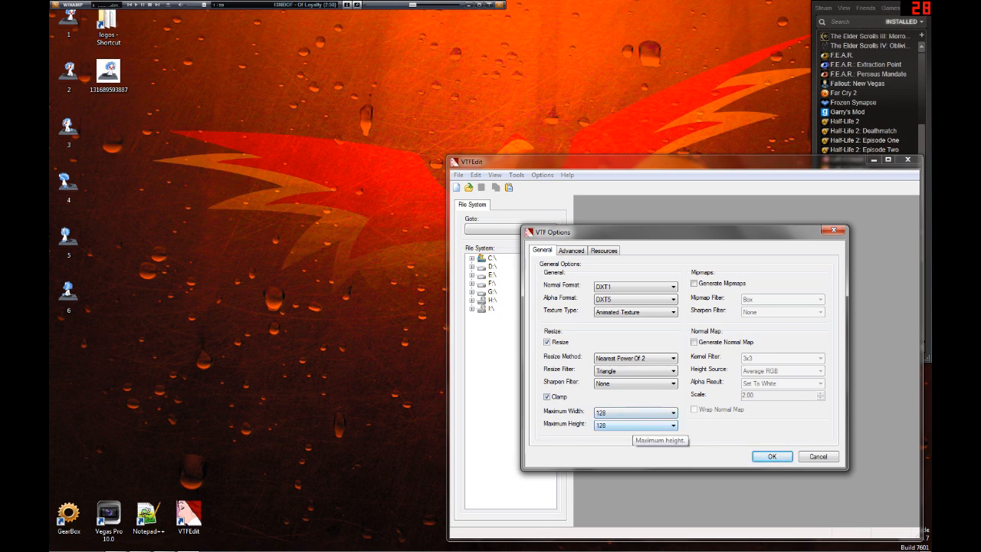
pyautogui.click(772, 456)
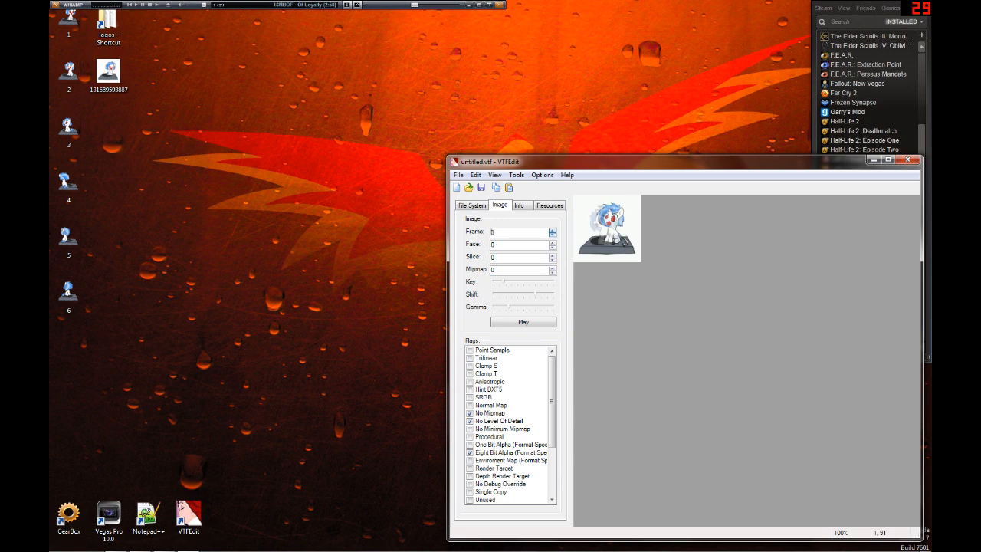
# Preview the animation and confirm the texture is 128×128, six frames, about 96 KB.
pyautogui.click(552, 229)
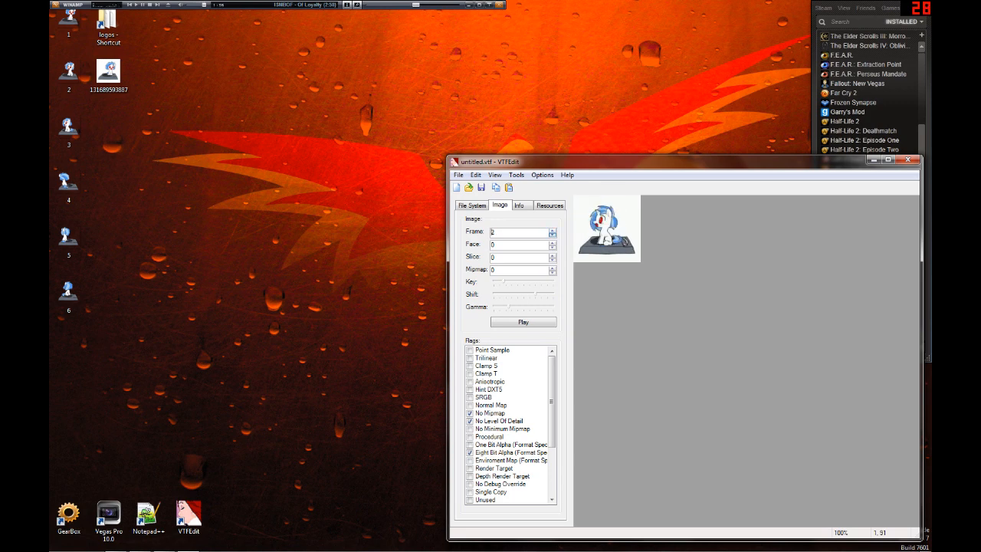
pyautogui.click(523, 321)
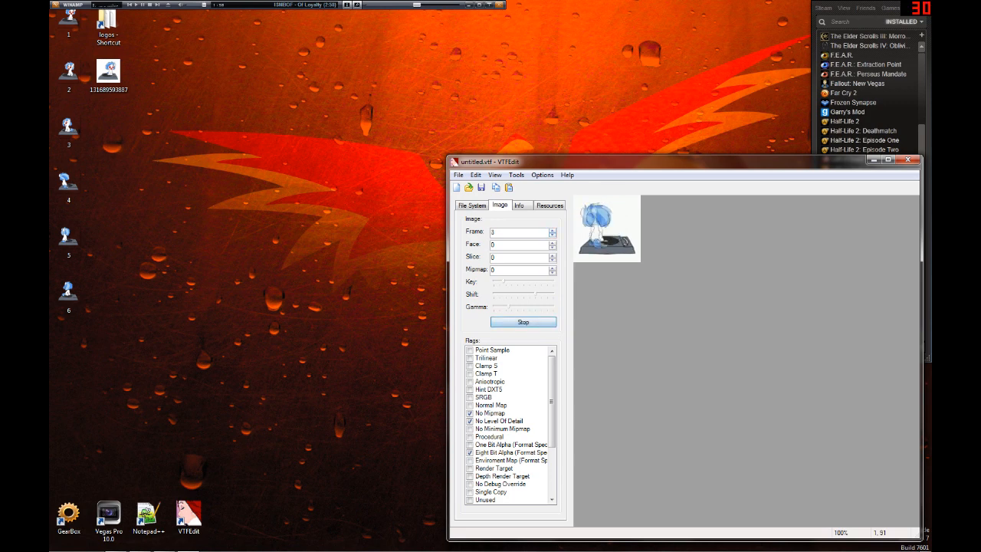
pyautogui.click(523, 321)
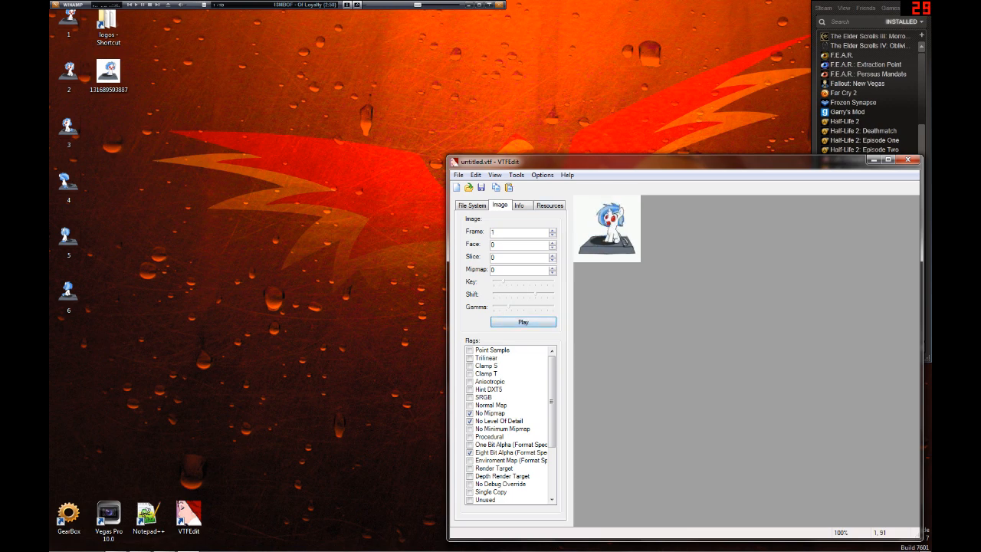
pyautogui.click(520, 205)
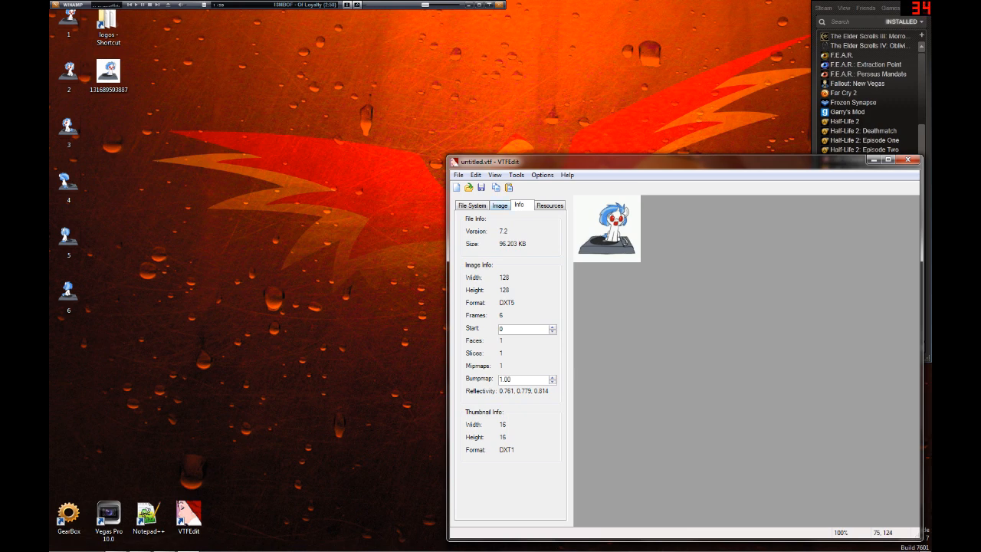
# Replay the spray animation preview and bring up the Save As dialog.
pyautogui.click(500, 206)
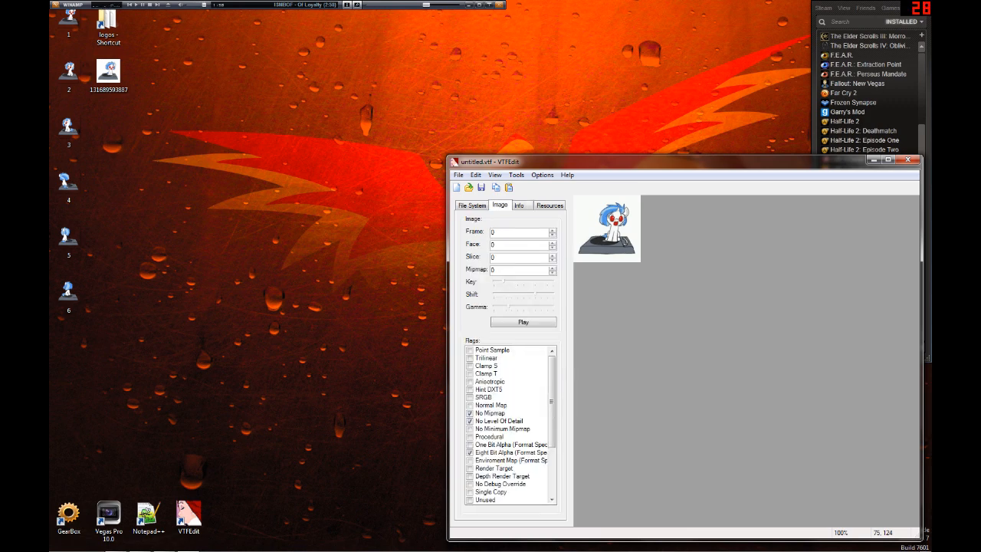
pyautogui.click(524, 321)
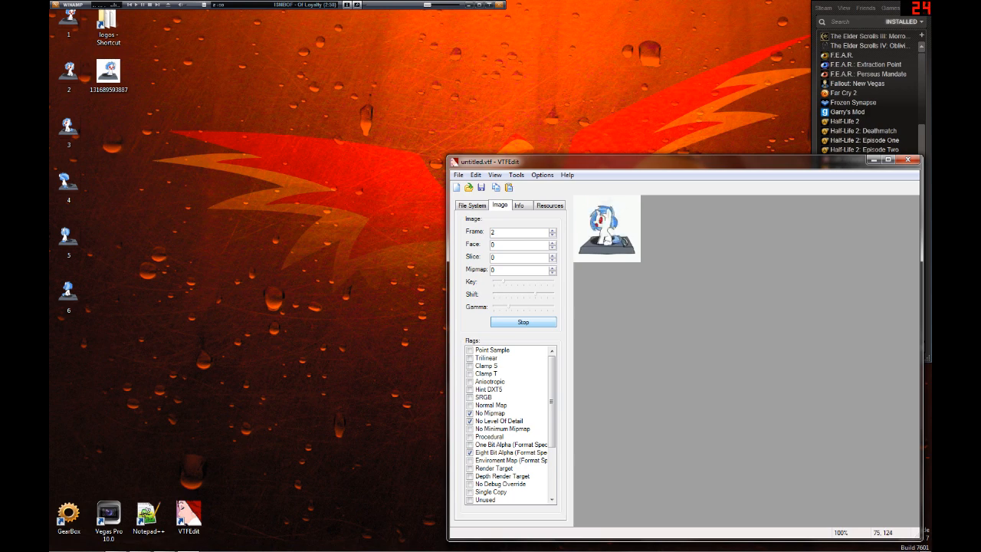
pyautogui.click(523, 321)
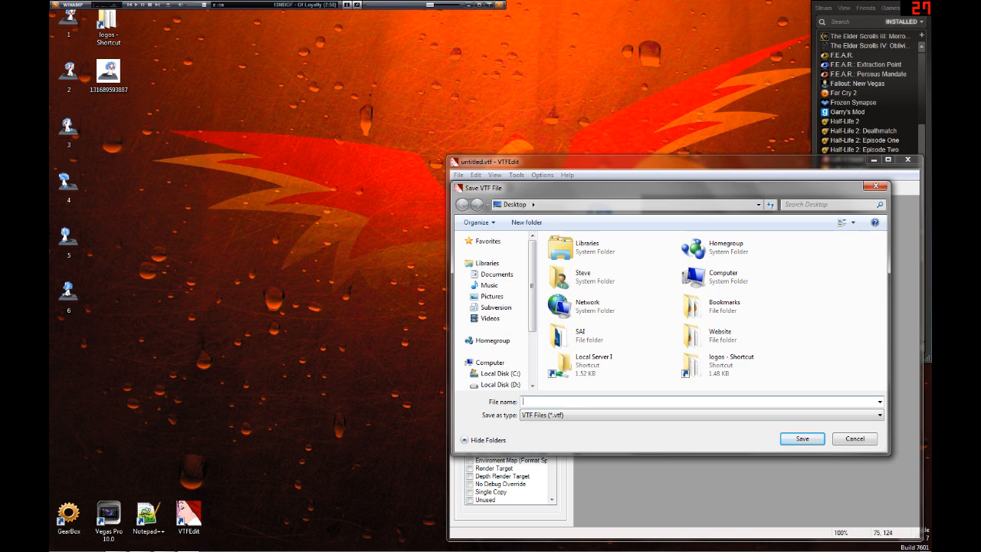
# Save the texture to the desktop as vinylscratch.vtf, then exit VTFEdit.
pyautogui.write('vinylscratch.vtf')
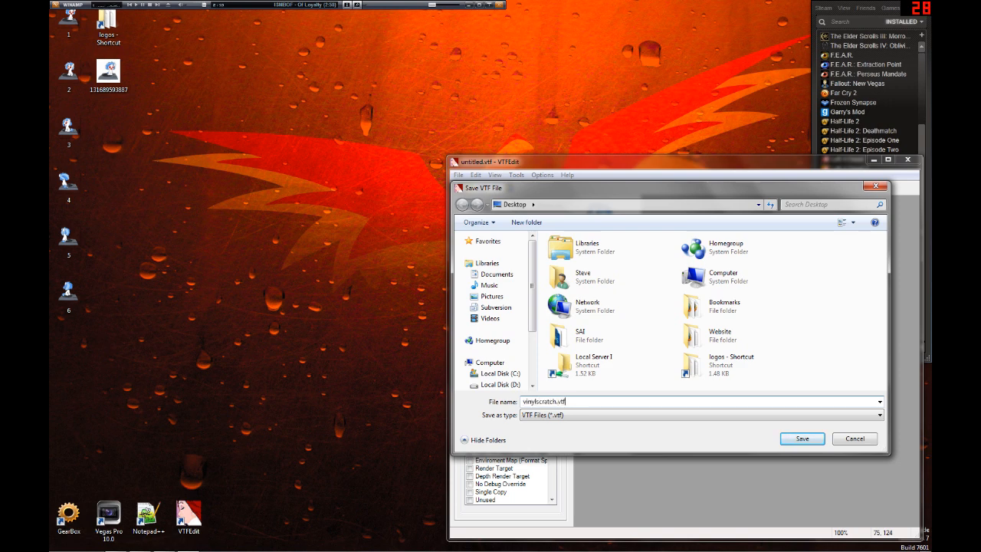
pyautogui.click(802, 439)
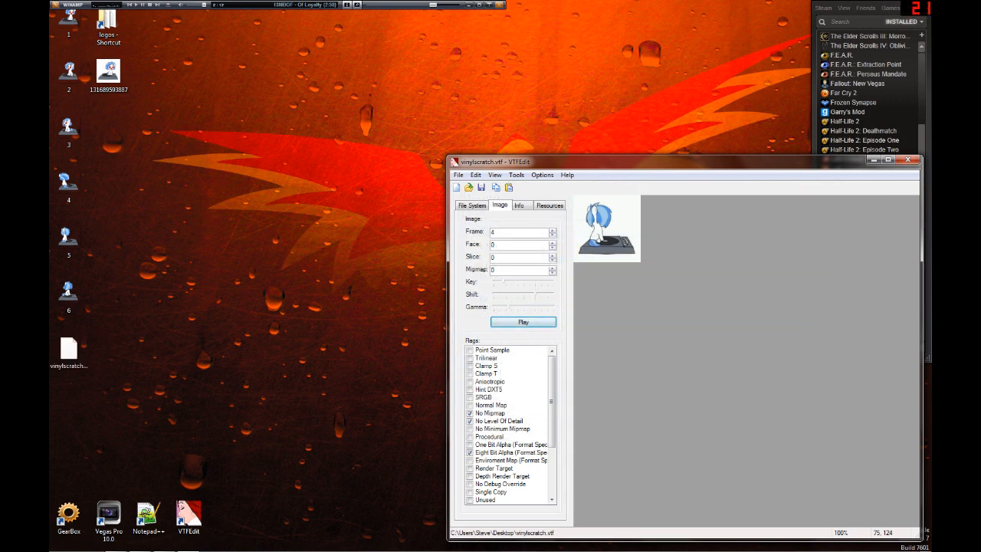
pyautogui.click(69, 352)
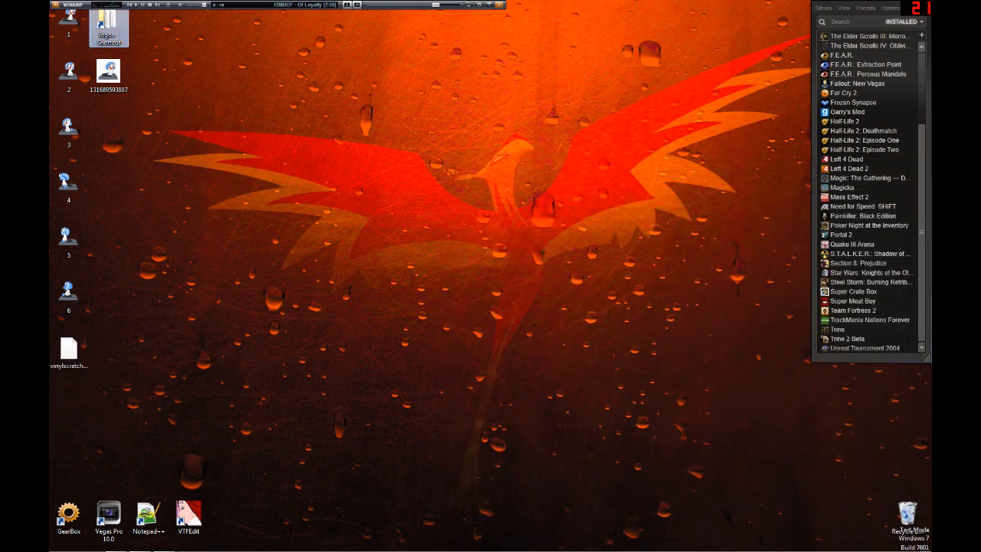
# Copy vinylscratch.vtf from the desktop into the logos folder, then close the folder window.
pyautogui.doubleClick(109, 27)
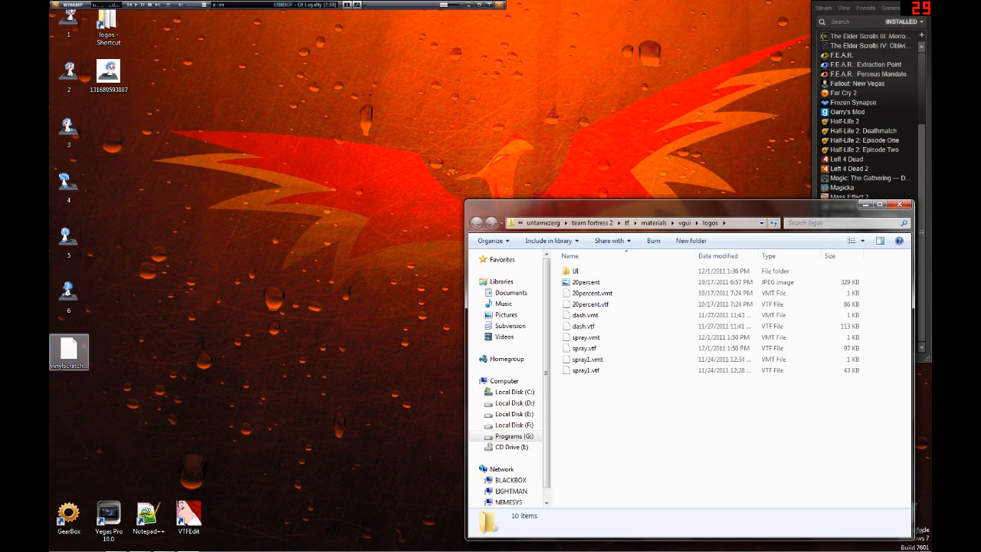
pyautogui.moveTo(69, 351); pyautogui.dragTo(636, 402)
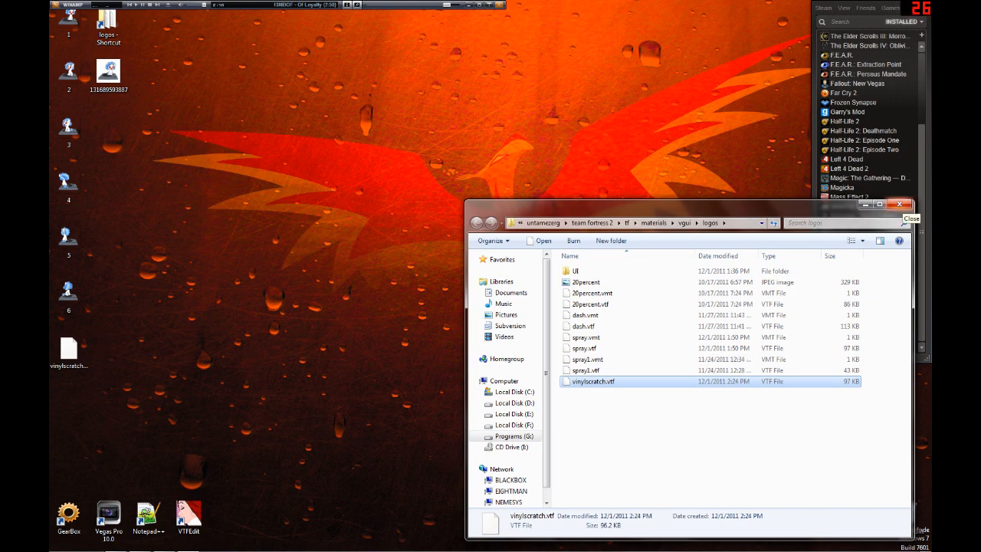
pyautogui.click(900, 204)
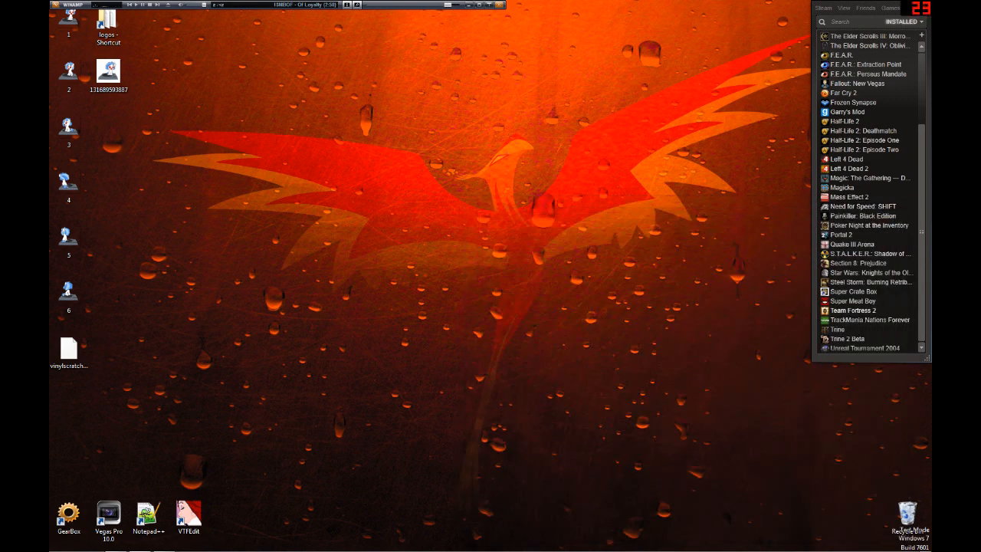
# Launch Team Fortress 2 from the Steam library, retrying after cancelling the stalled launch.
pyautogui.doubleClick(852, 310)
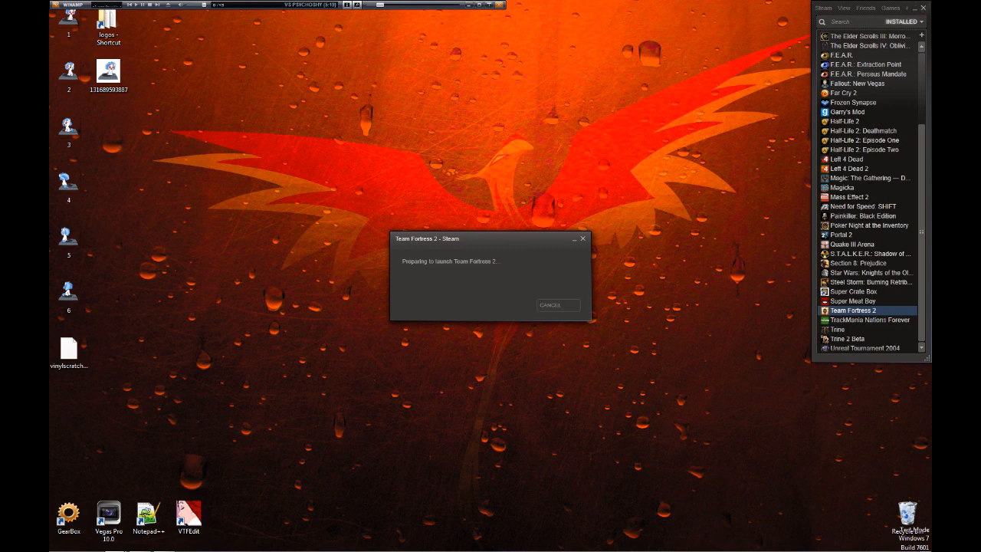
pyautogui.click(551, 304)
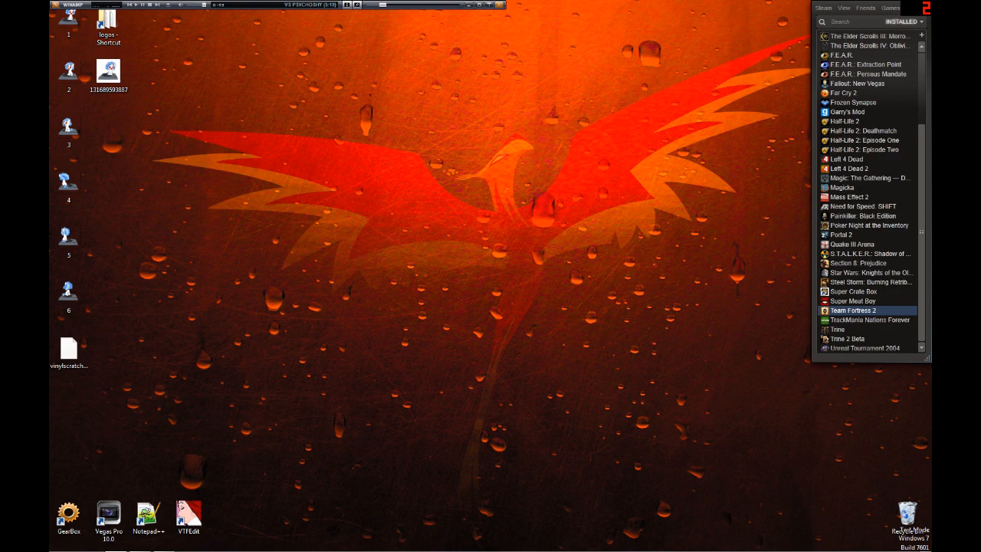
pyautogui.doubleClick(853, 311)
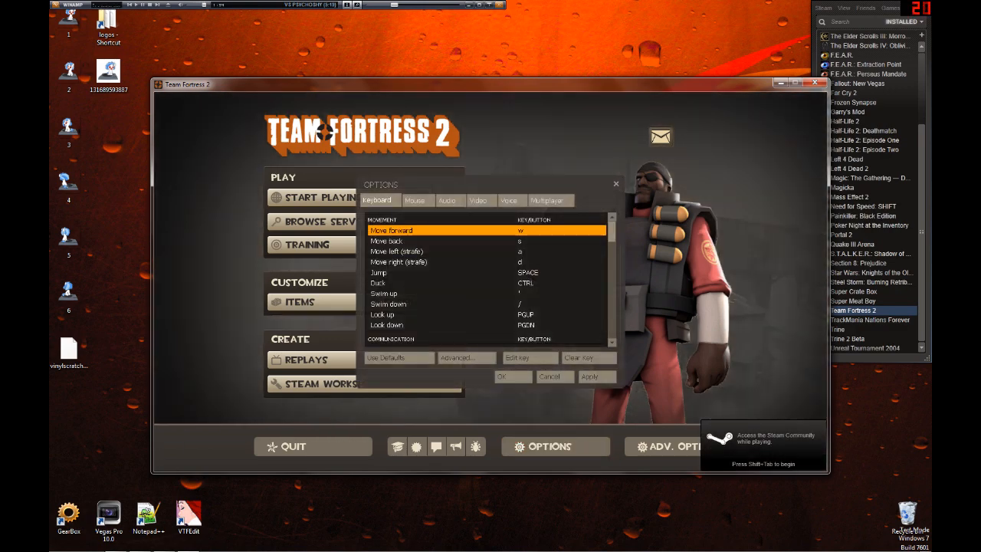
# Import vinylscratch.vtf from tf/materials/vgui/logos as the spray via Multiplayer options.
pyautogui.click(547, 200)
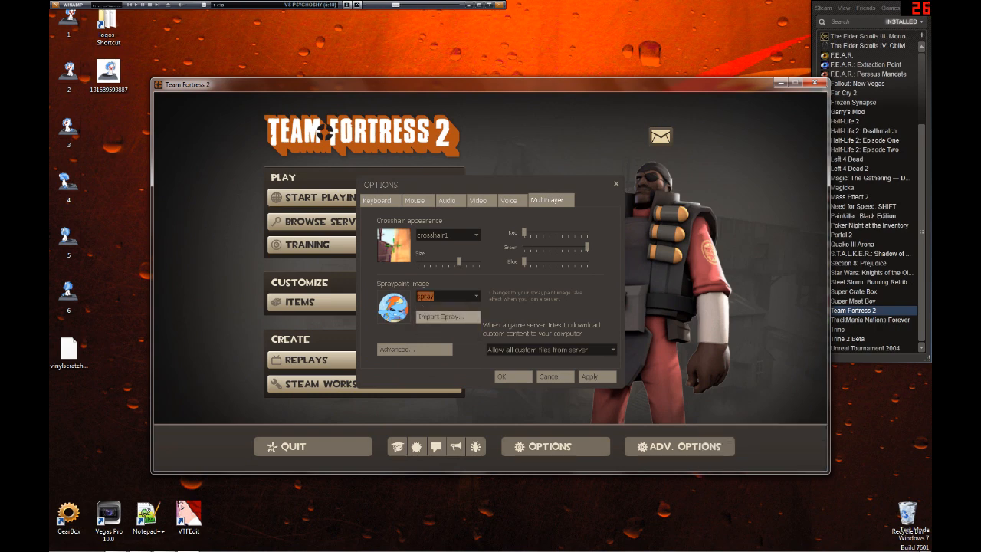
pyautogui.click(447, 317)
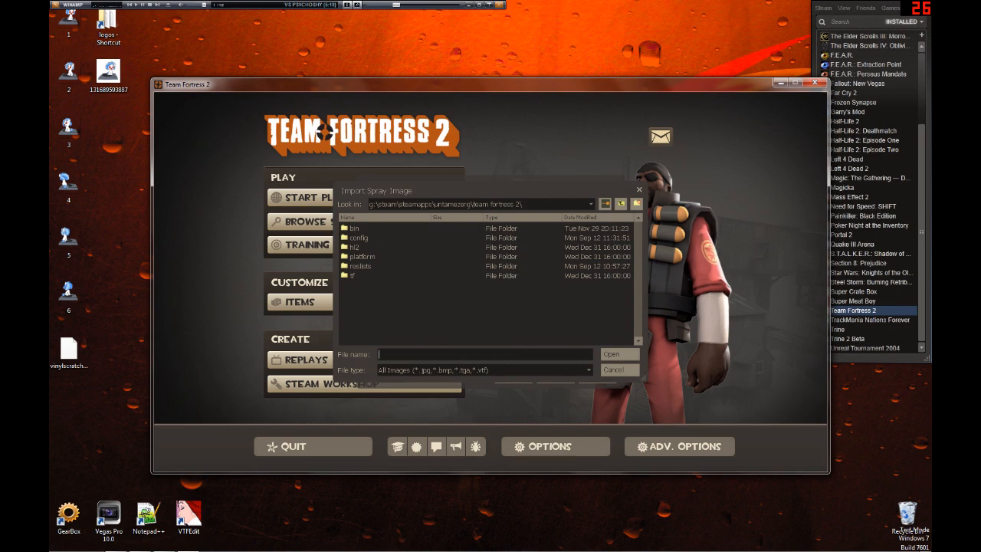
pyautogui.doubleClick(351, 275)
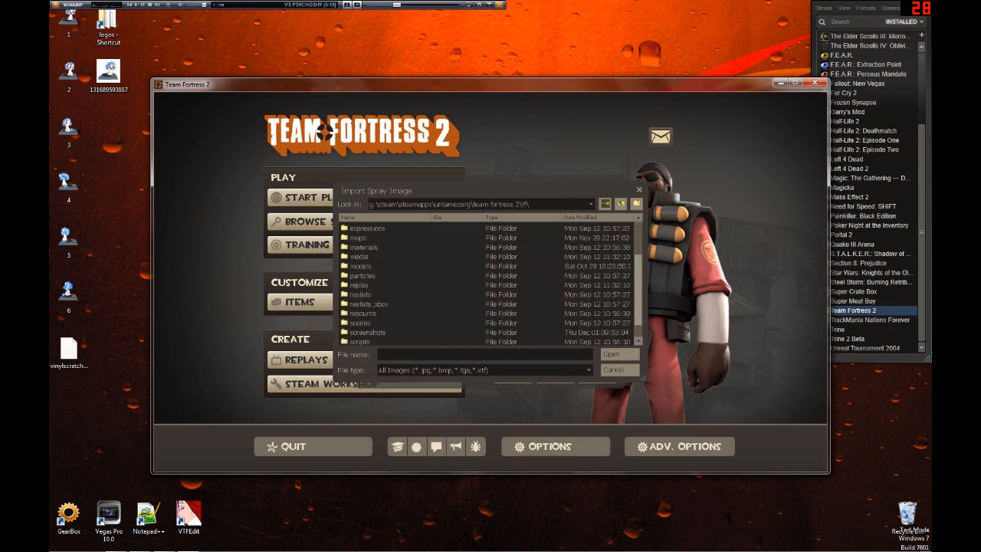
pyautogui.doubleClick(363, 247)
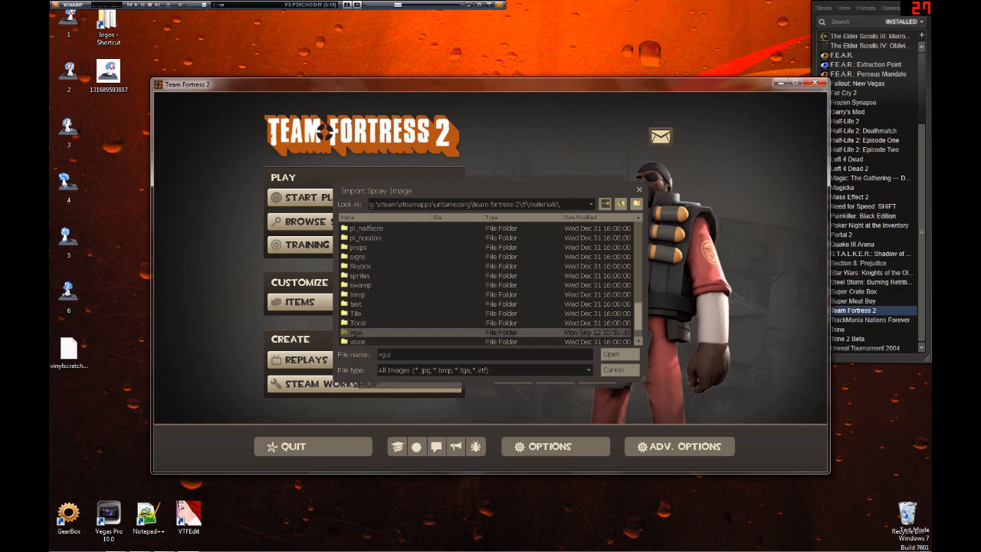
pyautogui.doubleClick(357, 332)
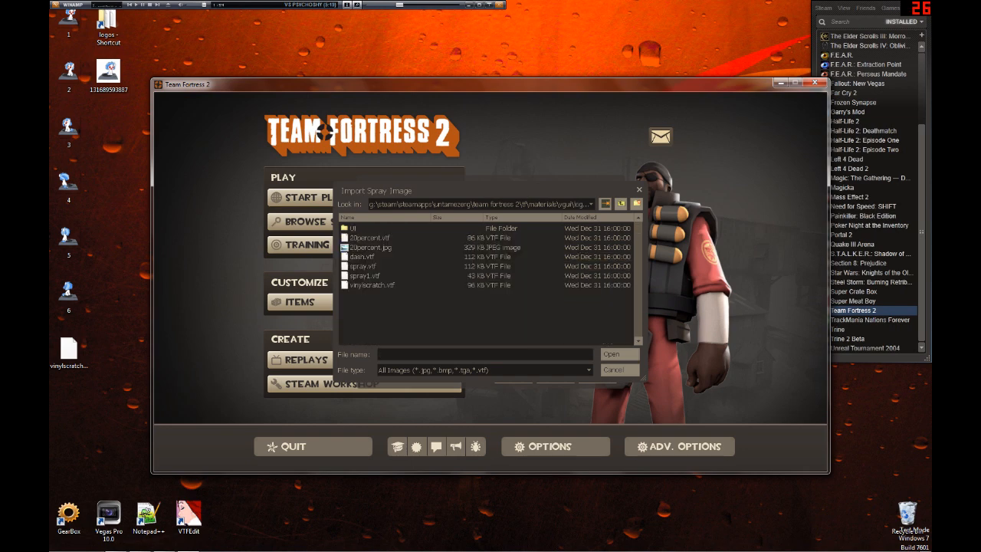
pyautogui.click(372, 284)
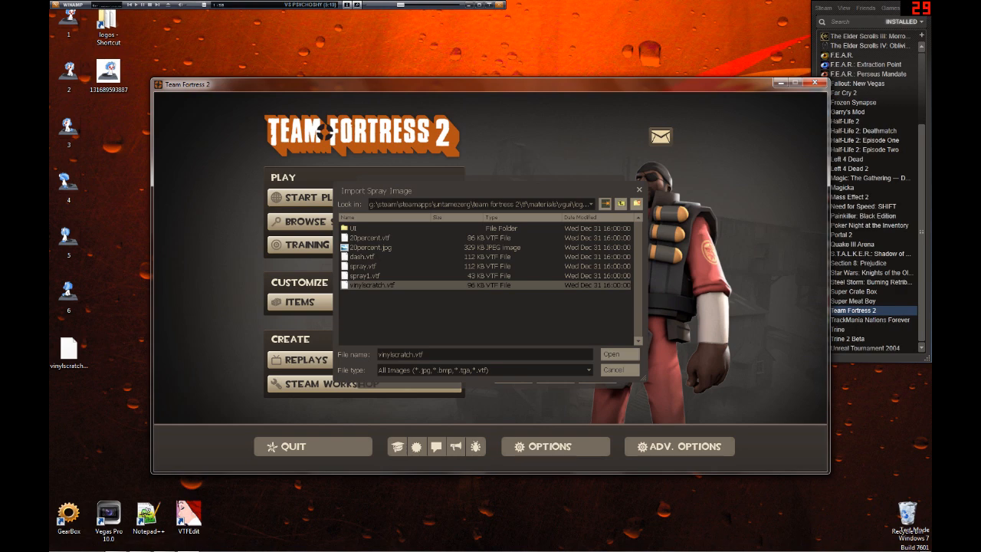
pyautogui.click(611, 355)
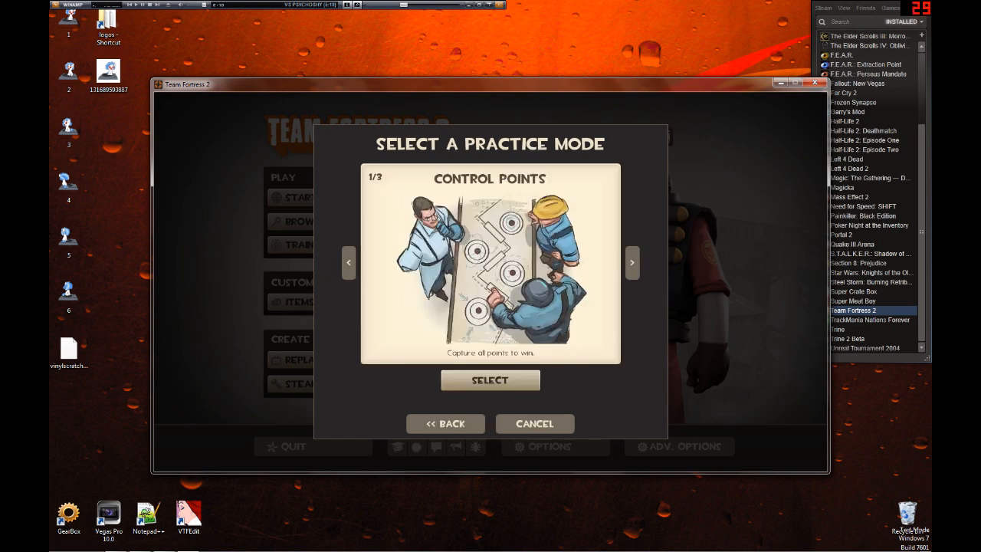
# Start a Control Points practice match on Dustbowl, dismiss the welcome board, and choose Scout.
pyautogui.click(490, 381)
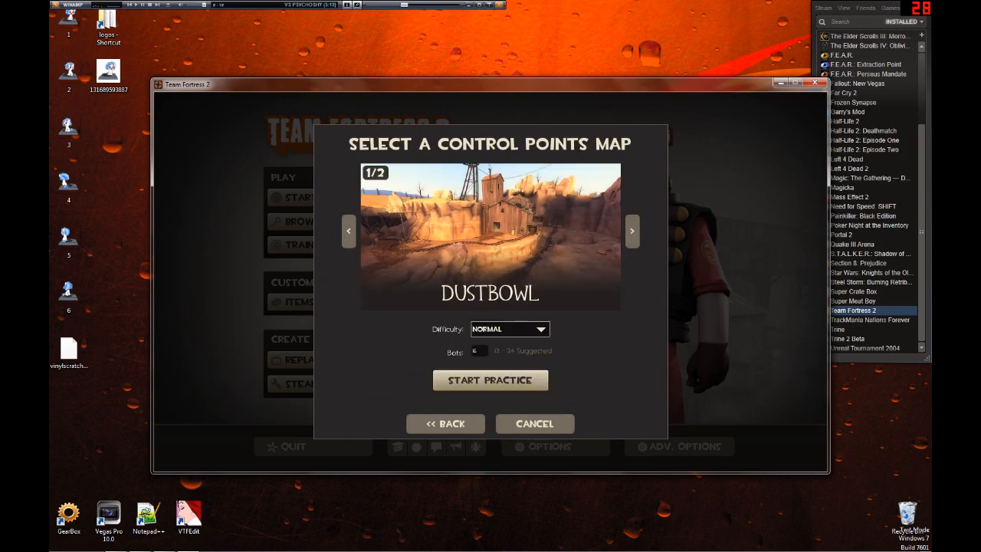
pyautogui.click(535, 423)
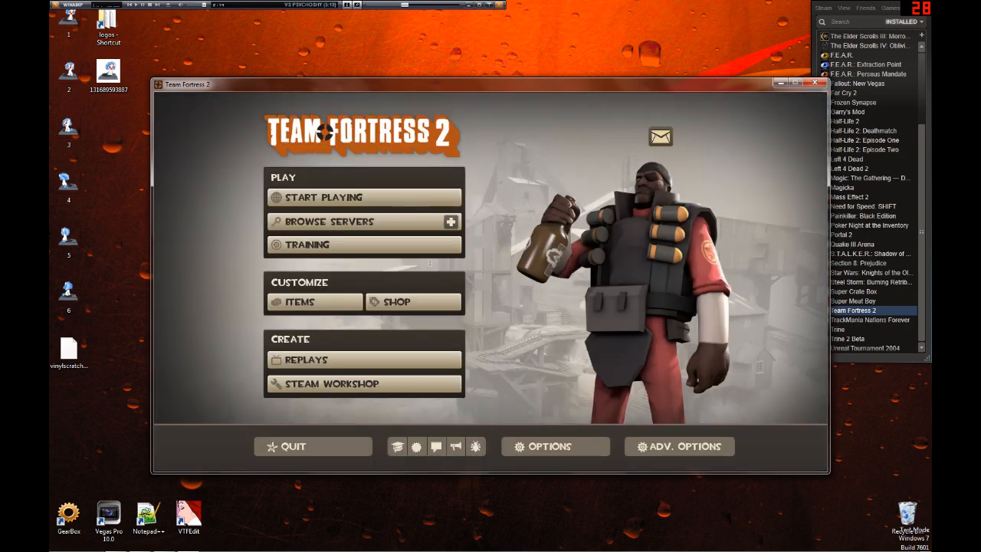
pyautogui.click(365, 197)
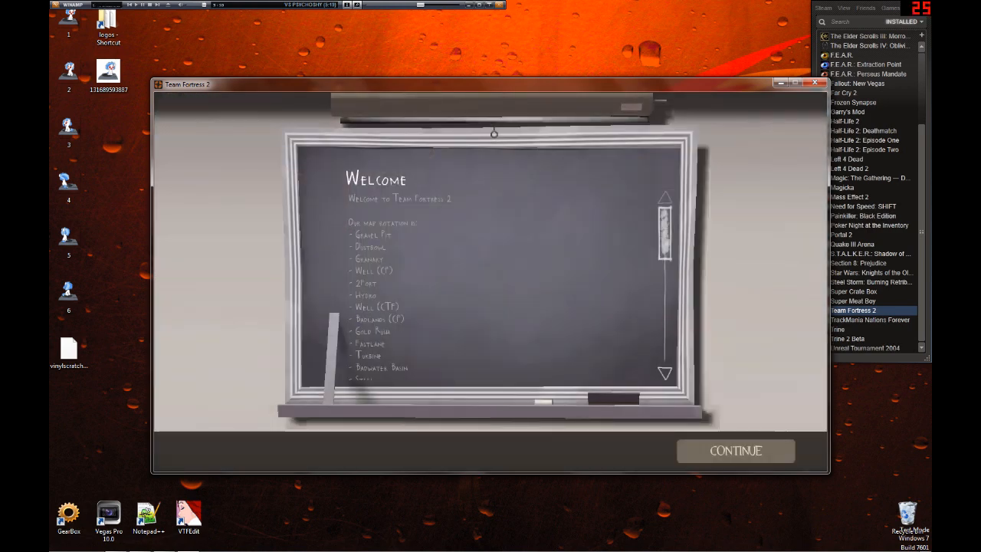
pyautogui.click(735, 451)
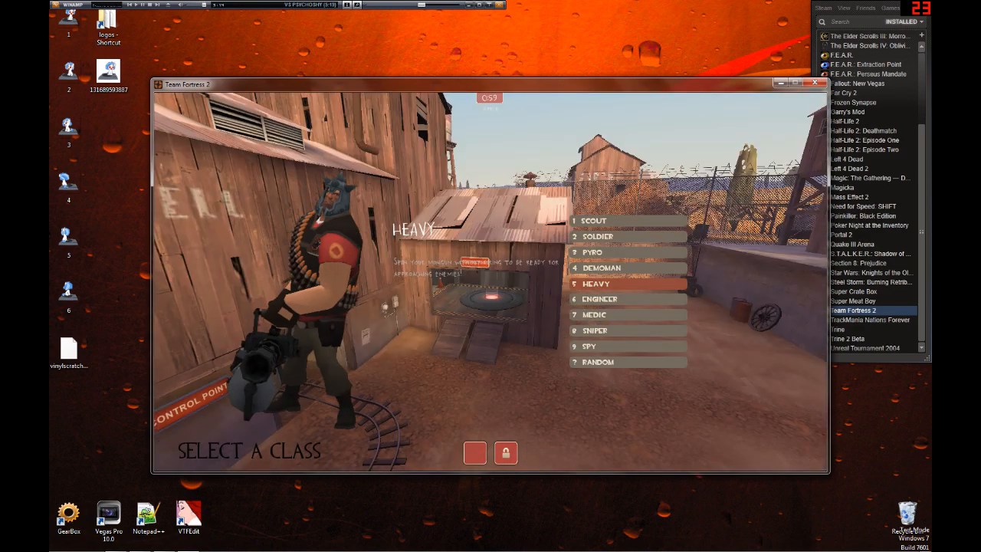
pyautogui.click(594, 221)
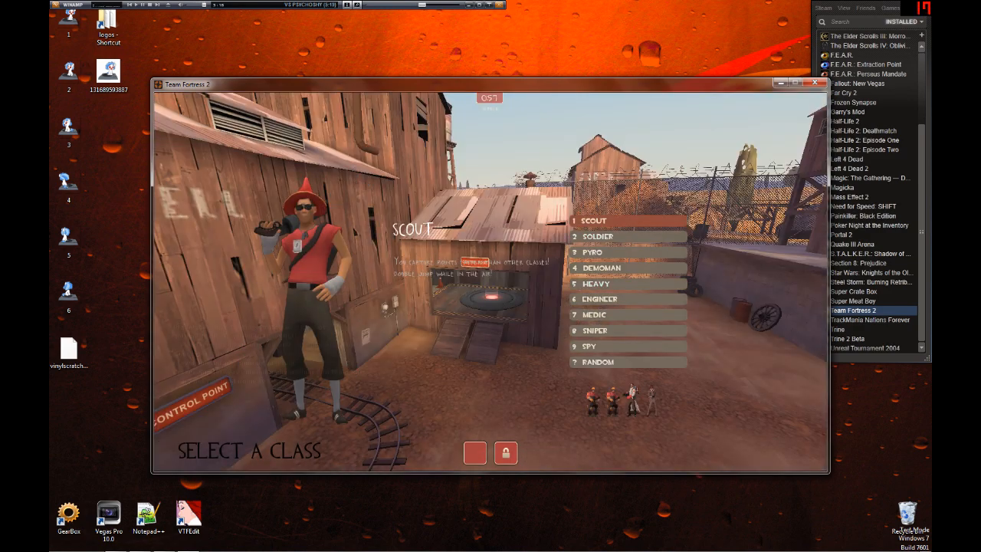